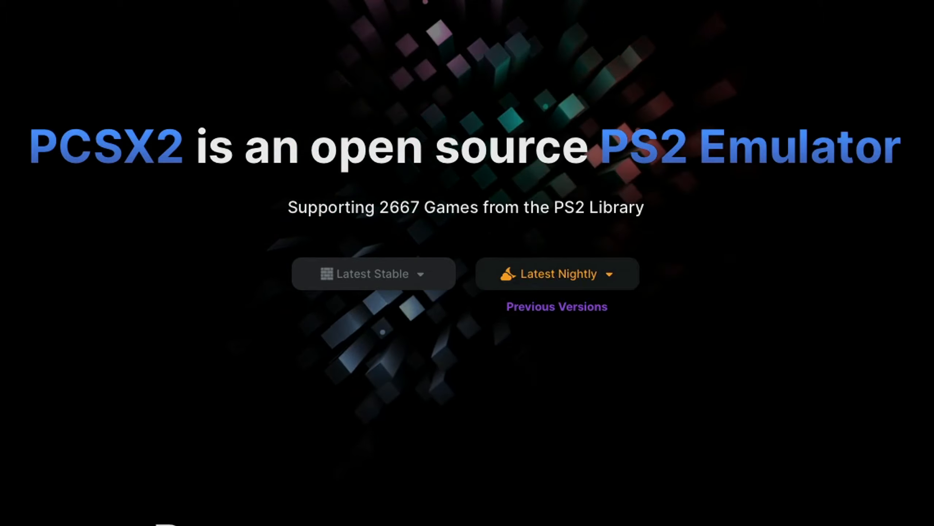
Expand Latest Nightly to show the v1.7.5766 downloads for Windows, Linux and macOS.
{"action": "left_click", "coordinate": [556, 274]}
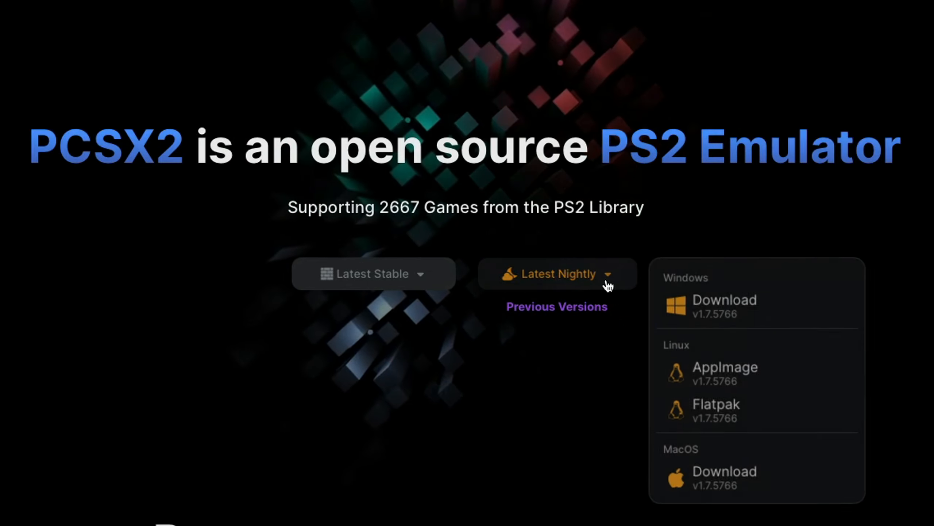
{"action": "mouse_move", "coordinate": [724, 465]}
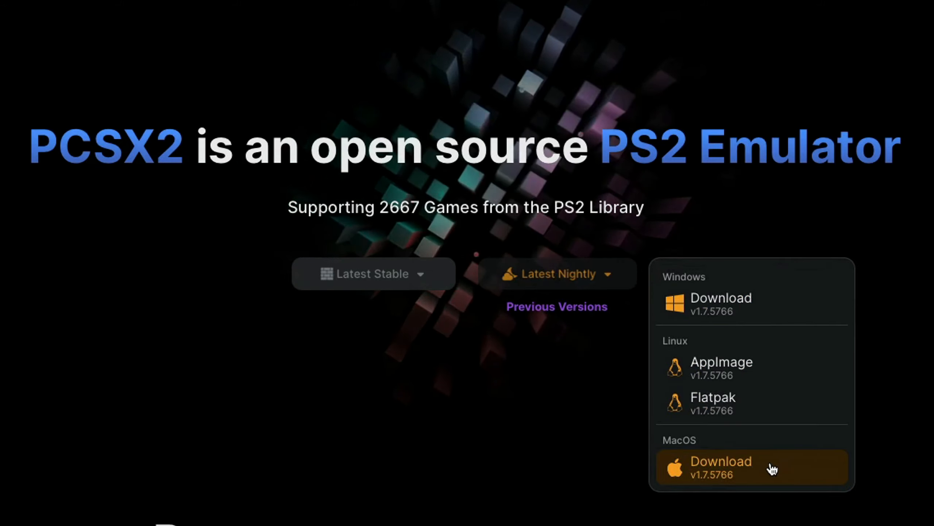
Download pcsx2-v1.7.5766-macos-Qt.tar.xz and extract the PCSX2-v1.7.5766 app on the desktop.
{"action": "left_click", "coordinate": [720, 466]}
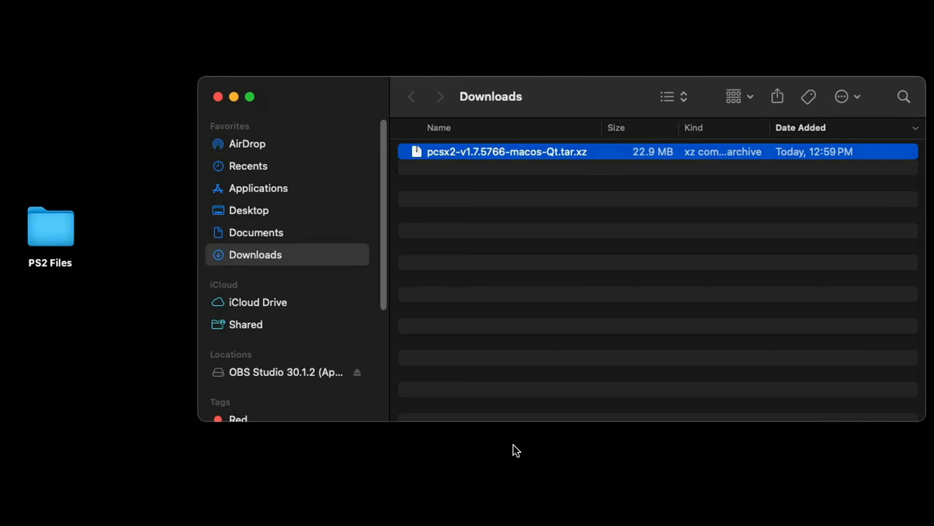
{"action": "mouse_move", "coordinate": [458, 156]}
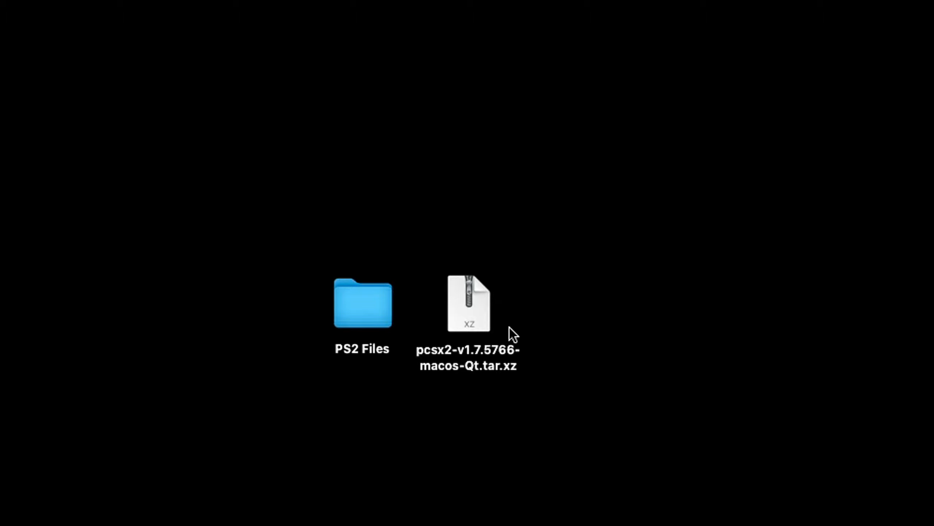
{"action": "double_click", "coordinate": [469, 303]}
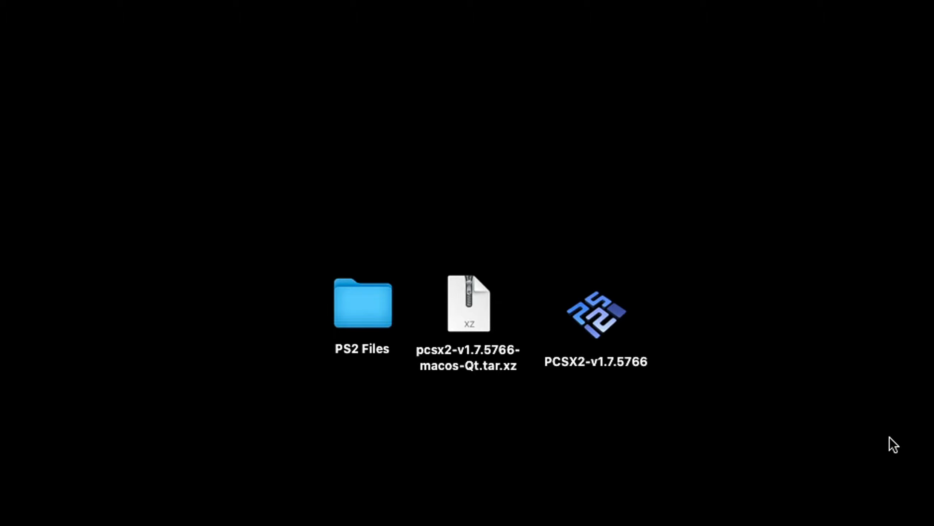
{"action": "mouse_move", "coordinate": [468, 319]}
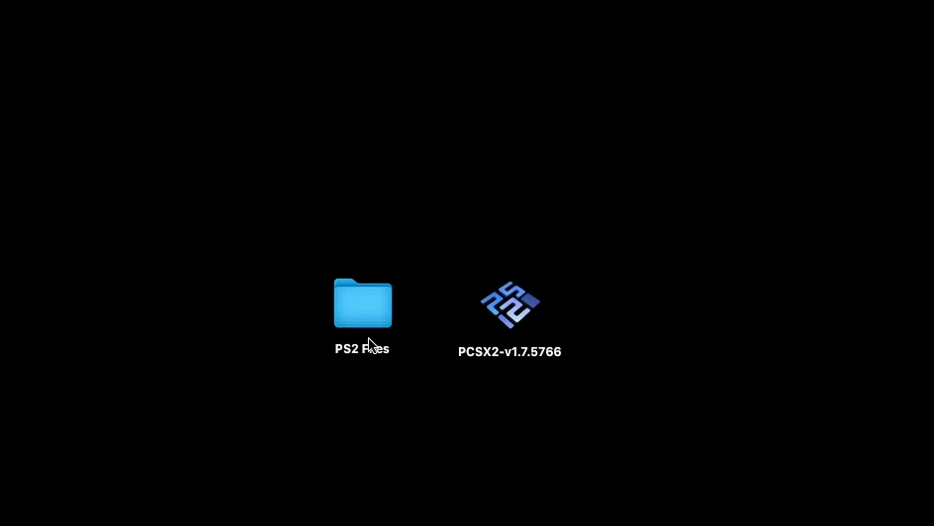
Extract the Simpsons Hit & Run .7z in PS2 Files and check its ISO folder.
{"action": "double_click", "coordinate": [362, 304]}
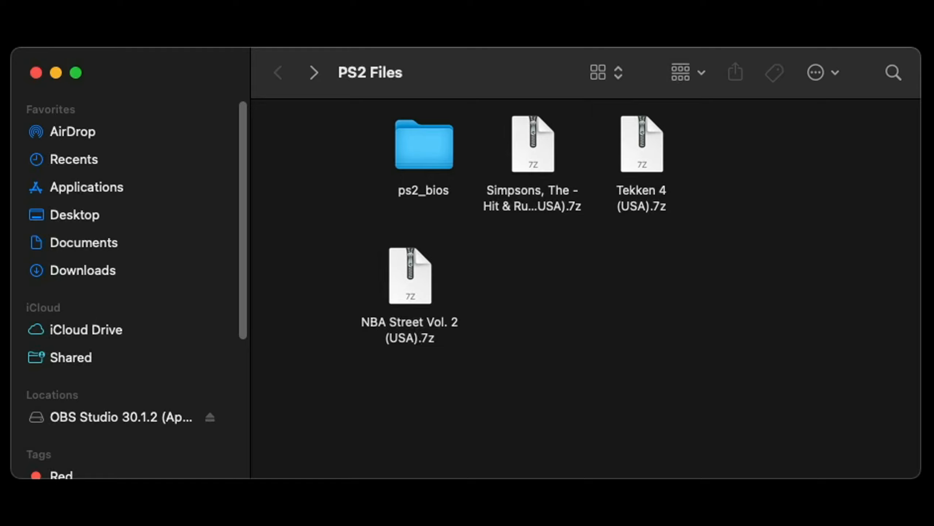
{"action": "mouse_move", "coordinate": [684, 363]}
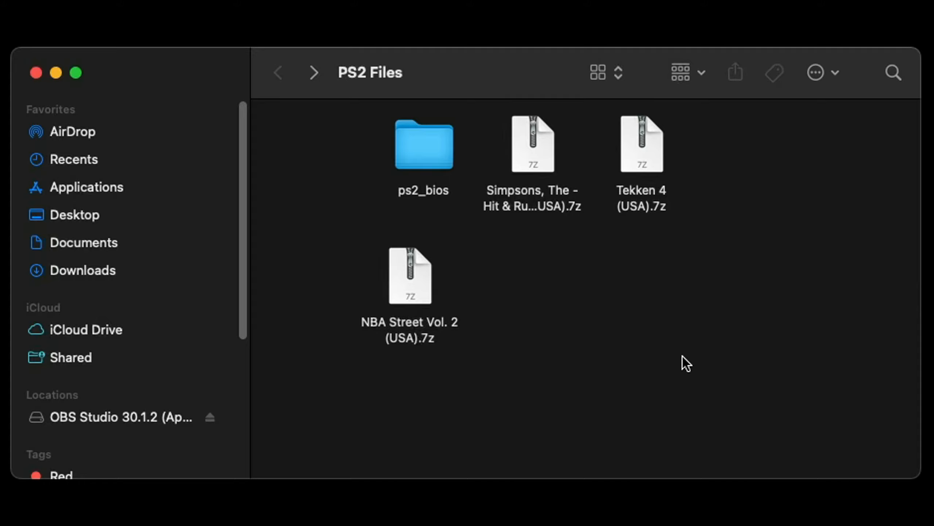
{"action": "mouse_move", "coordinate": [532, 167]}
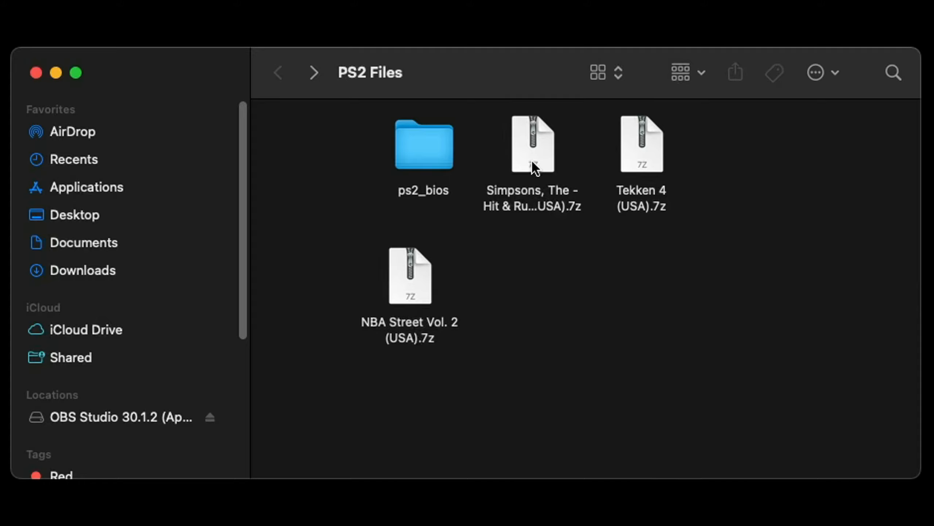
{"action": "double_click", "coordinate": [532, 143]}
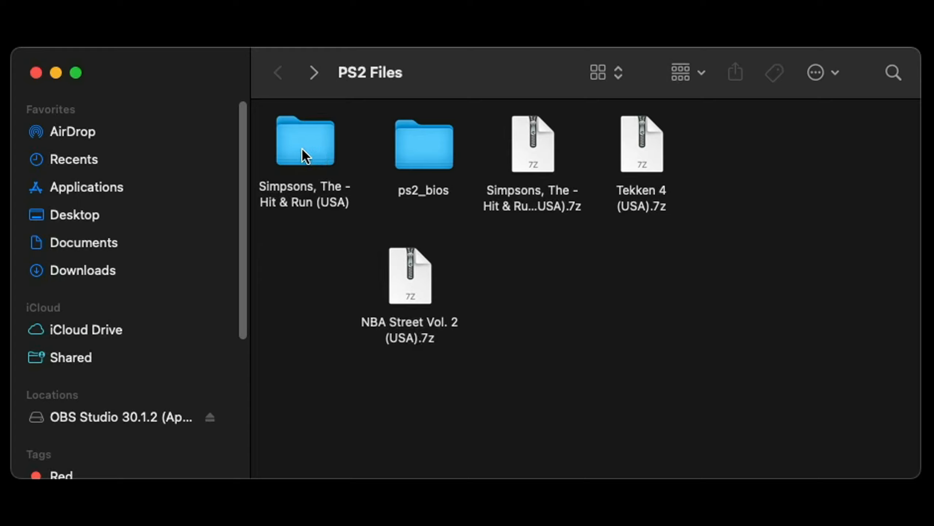
{"action": "double_click", "coordinate": [304, 140]}
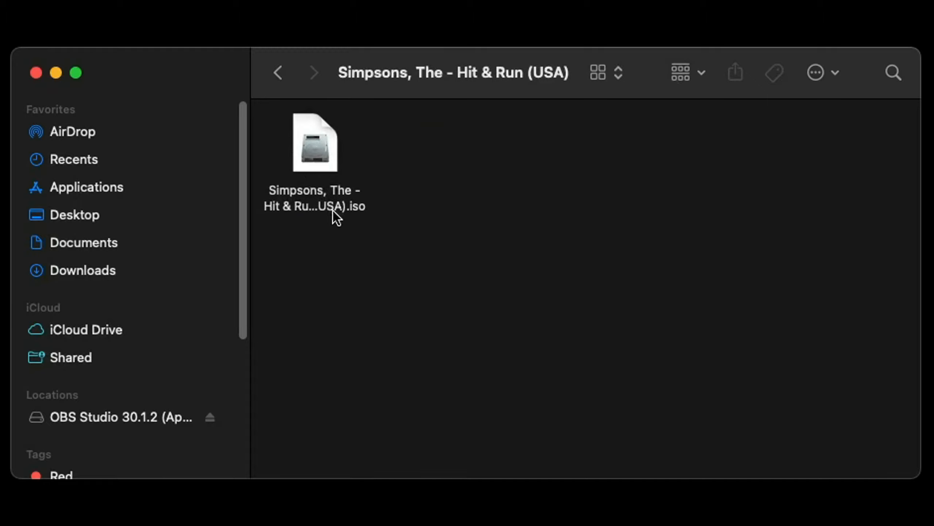
{"action": "mouse_move", "coordinate": [406, 247]}
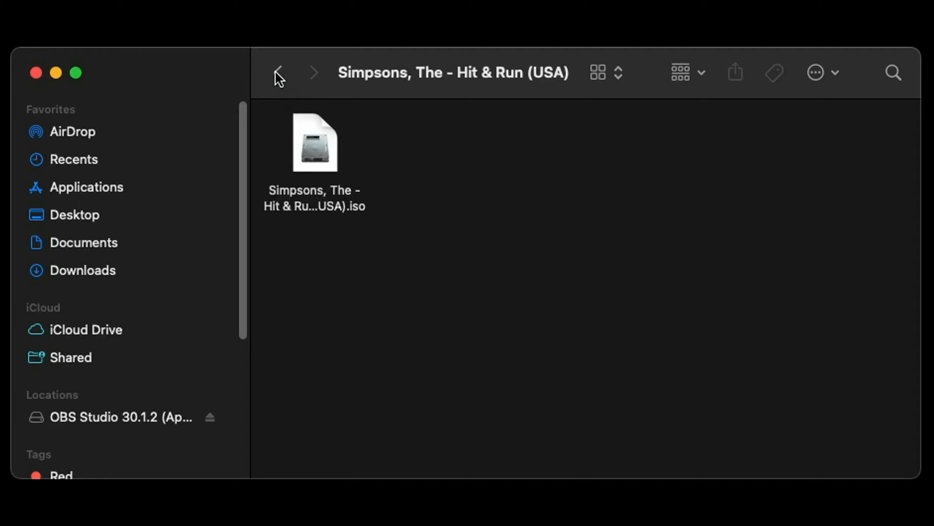
{"action": "left_click", "coordinate": [278, 72]}
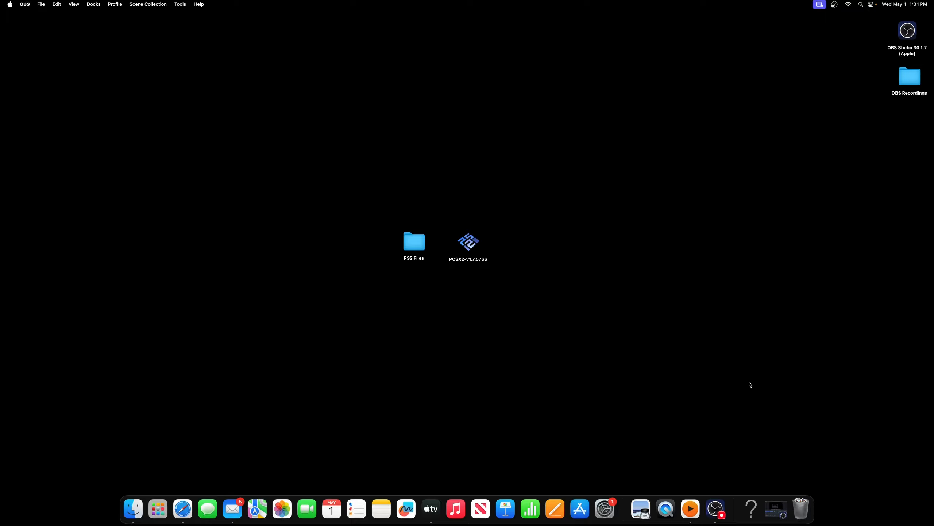
{"action": "mouse_move", "coordinate": [702, 386]}
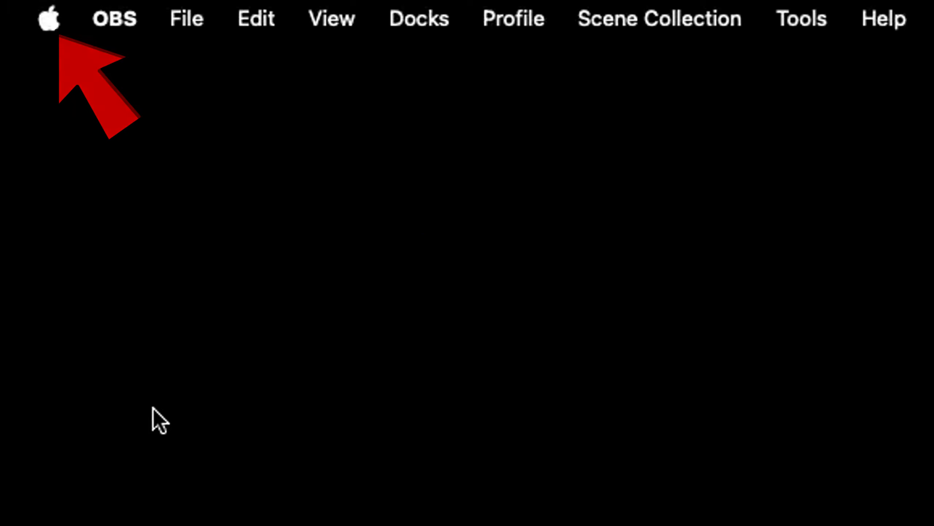
Use Privacy & Security's Open Anyway to launch the blocked PCSX2-v1.7.5766 app.
{"action": "left_click", "coordinate": [49, 18]}
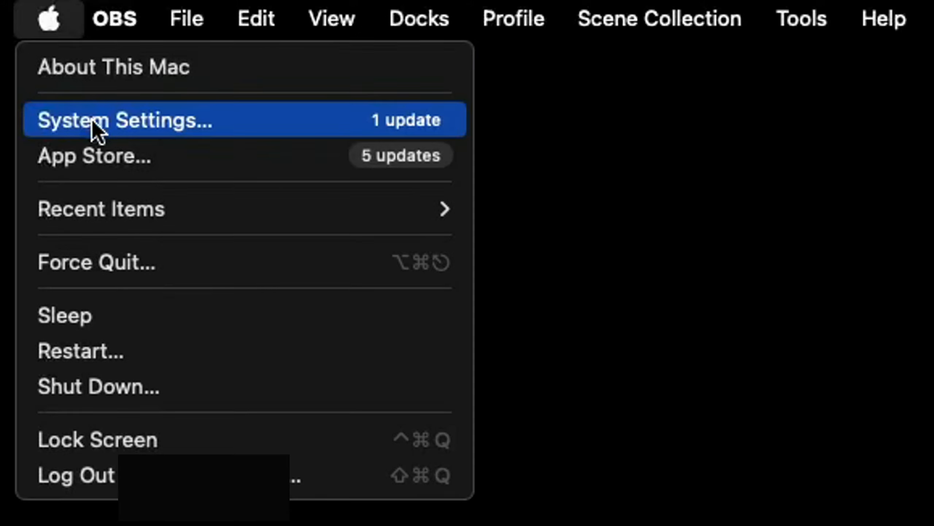
{"action": "left_click", "coordinate": [125, 120]}
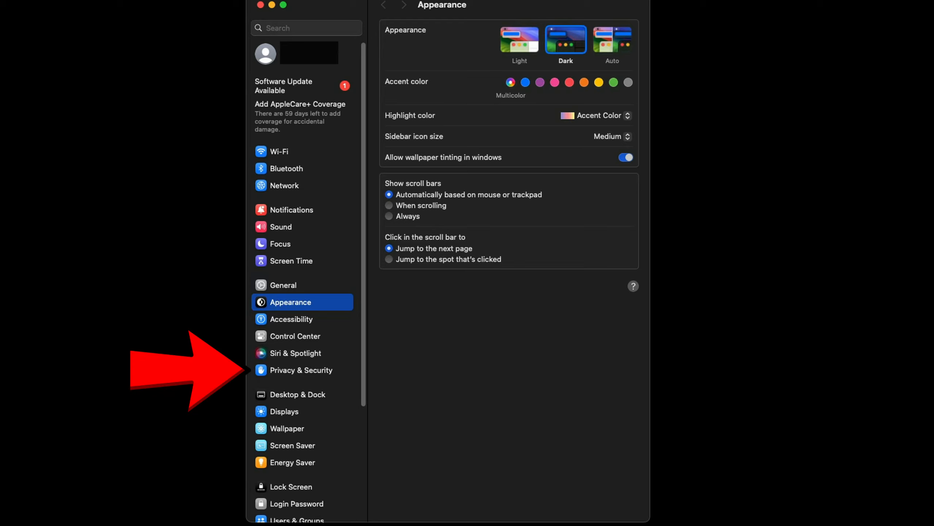
{"action": "left_click", "coordinate": [301, 369]}
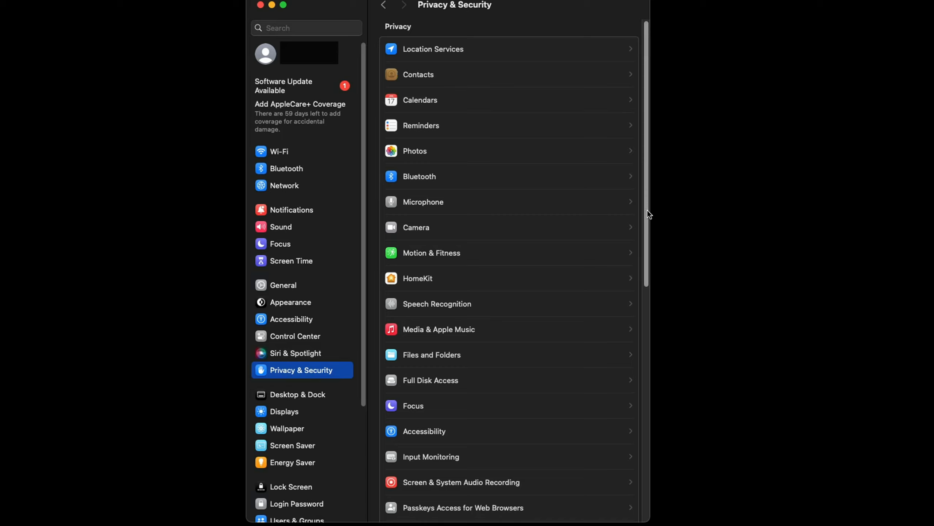
{"action": "scroll", "scroll_direction": "down", "scroll_amount": 3}
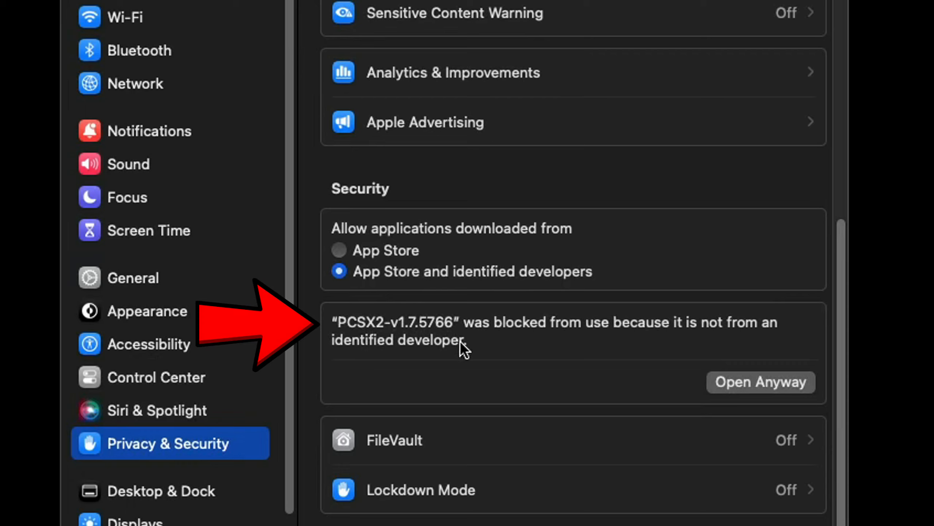
{"action": "mouse_move", "coordinate": [674, 363]}
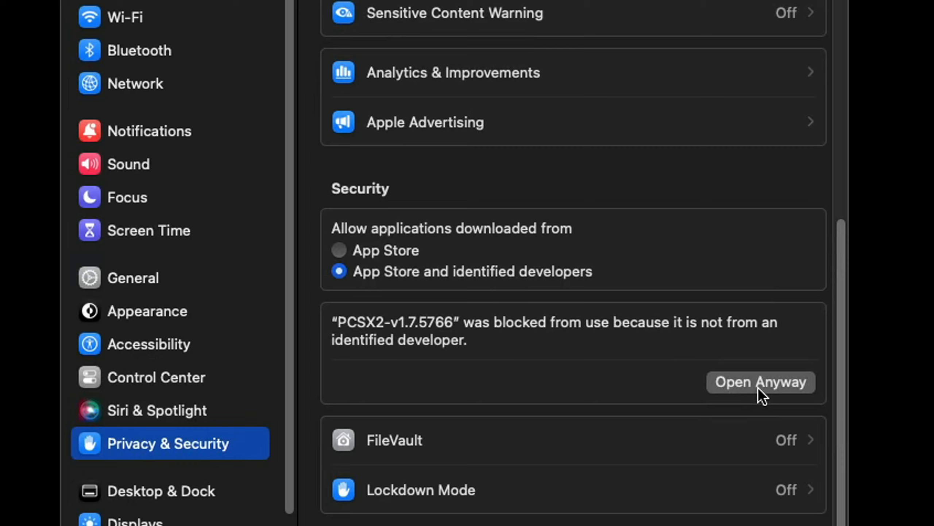
{"action": "left_click", "coordinate": [761, 382]}
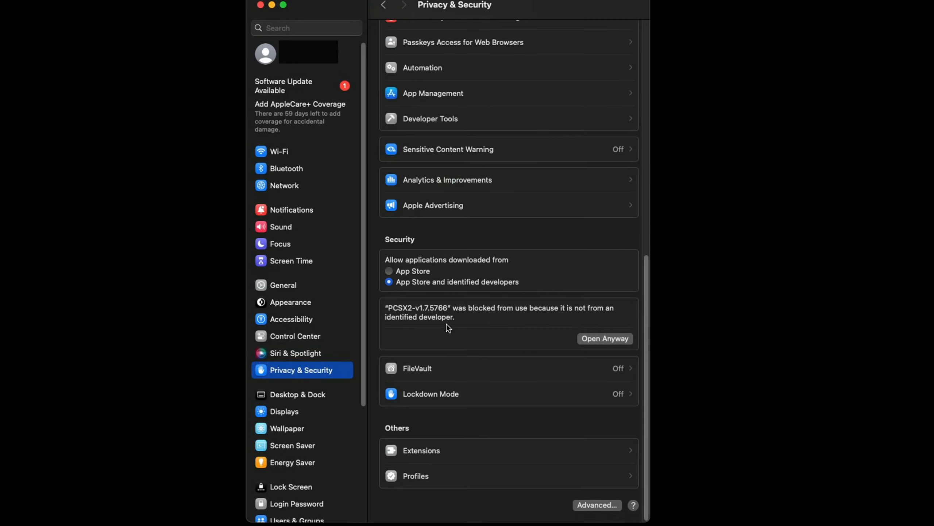
{"action": "left_click", "coordinate": [605, 338]}
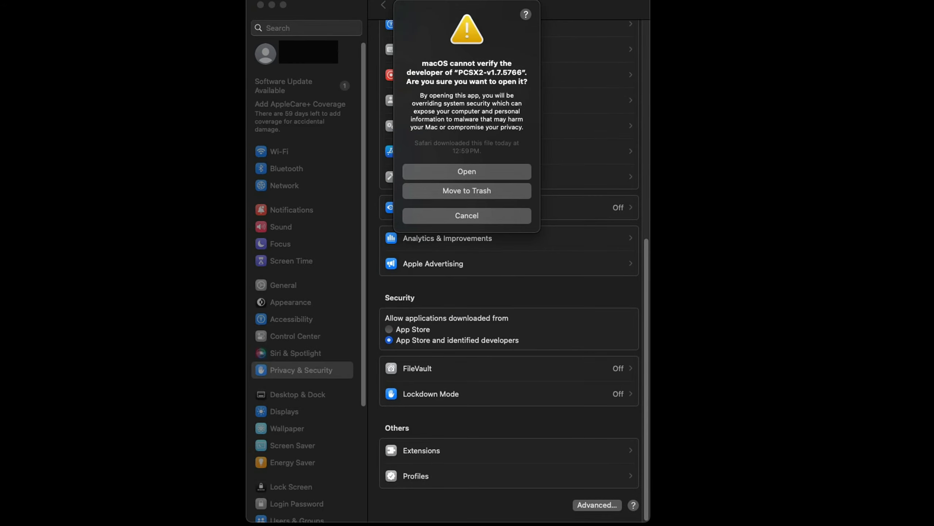
{"action": "mouse_move", "coordinate": [778, 382]}
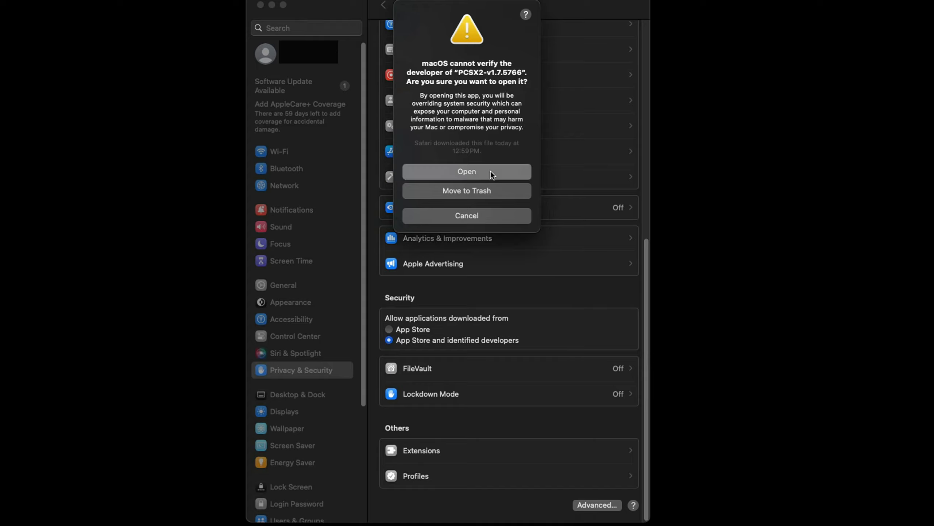
{"action": "left_click", "coordinate": [466, 172]}
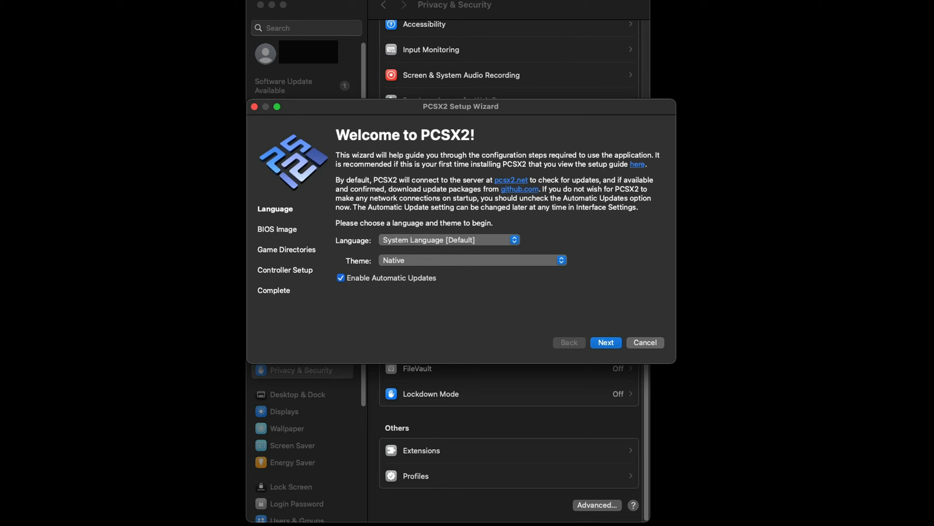
{"action": "mouse_move", "coordinate": [288, 6]}
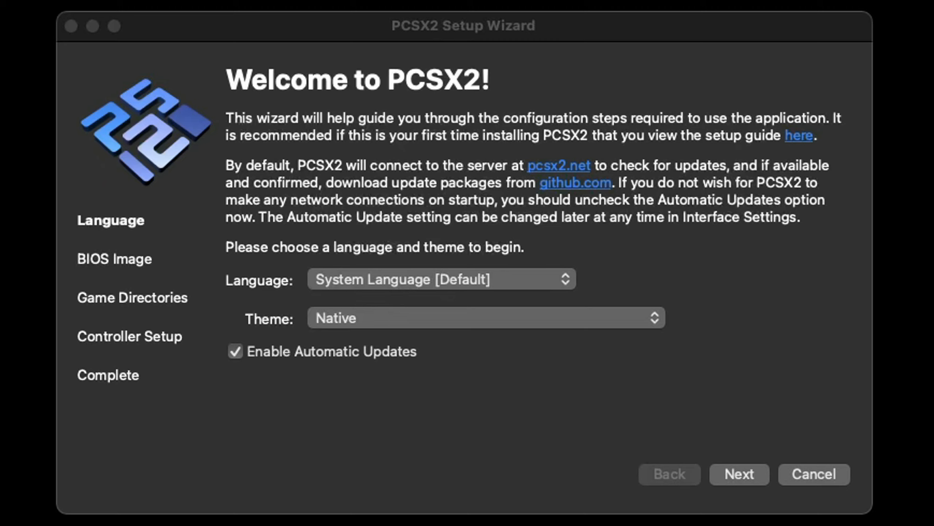
Preview the Scarlet Devil theme, revert to Native, and continue to the BIOS Image page.
{"action": "left_click", "coordinate": [486, 318]}
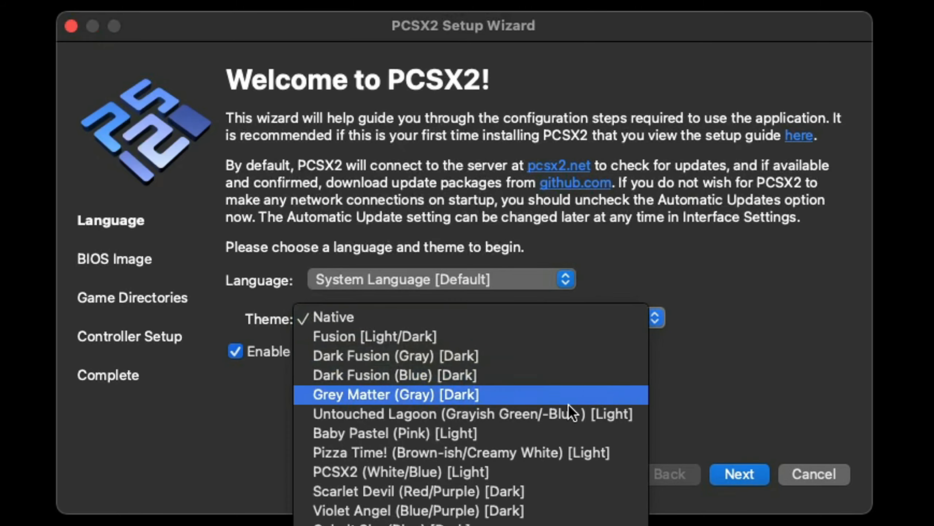
{"action": "left_click", "coordinate": [417, 490]}
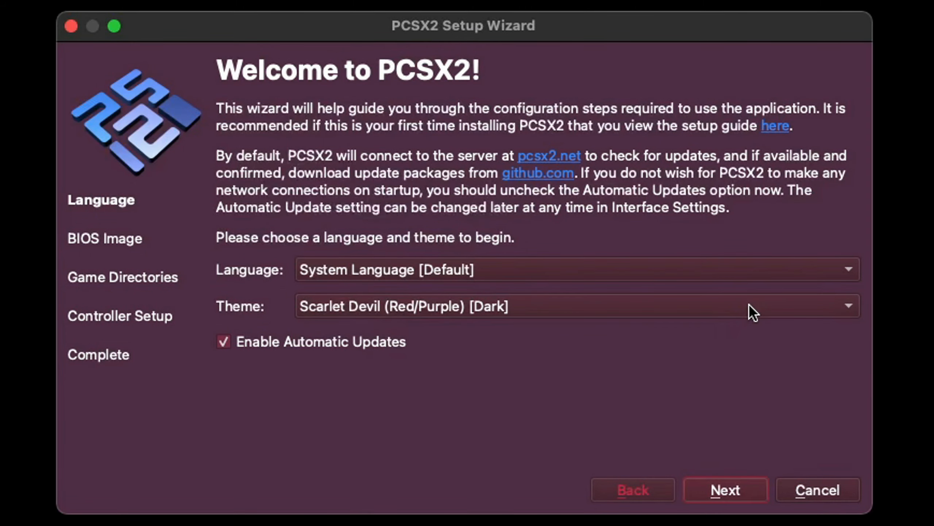
{"action": "left_click", "coordinate": [575, 306]}
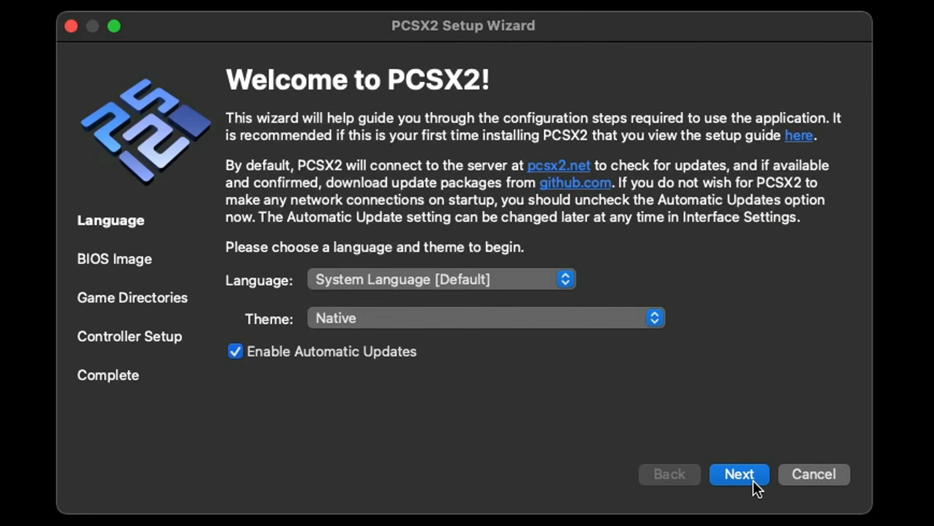
{"action": "left_click", "coordinate": [738, 474]}
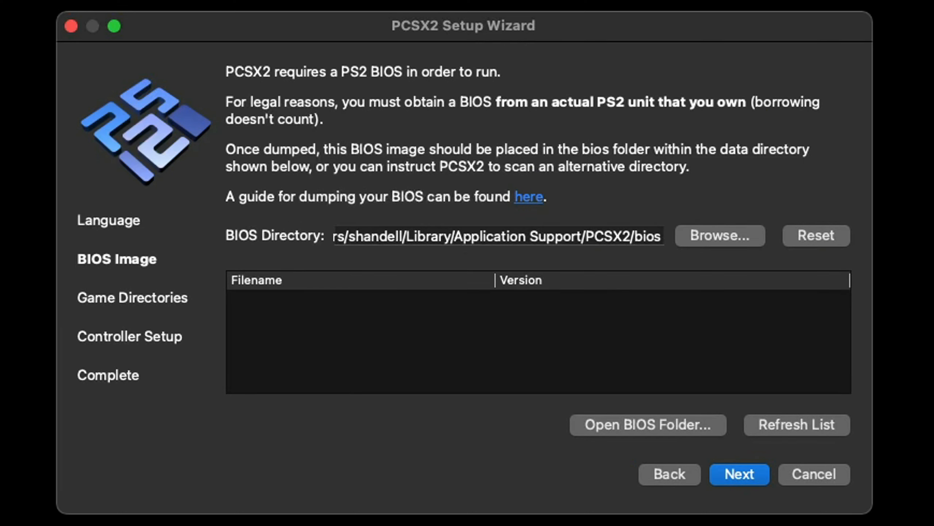
{"action": "mouse_move", "coordinate": [730, 250]}
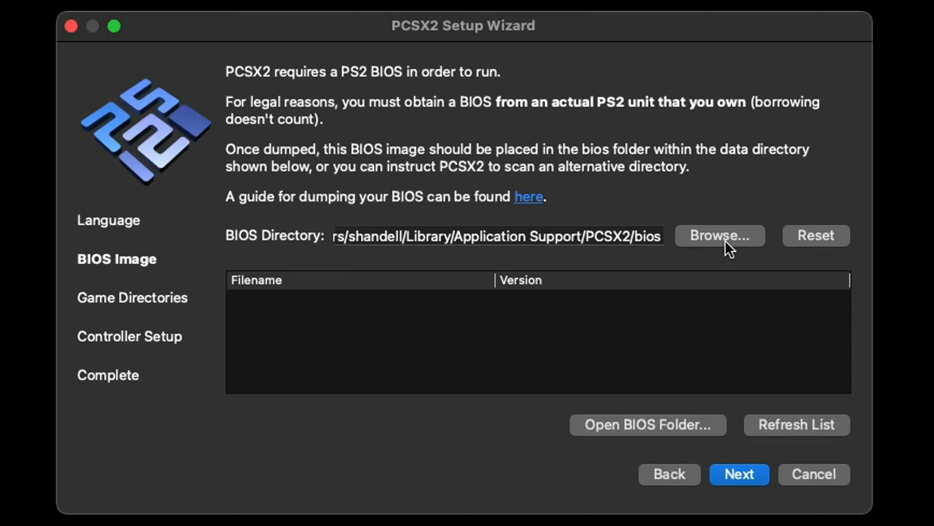
Point the BIOS directory at Desktop/PS2 Files/ps2_bios and select scph39001.bin (USA).
{"action": "left_click", "coordinate": [719, 235]}
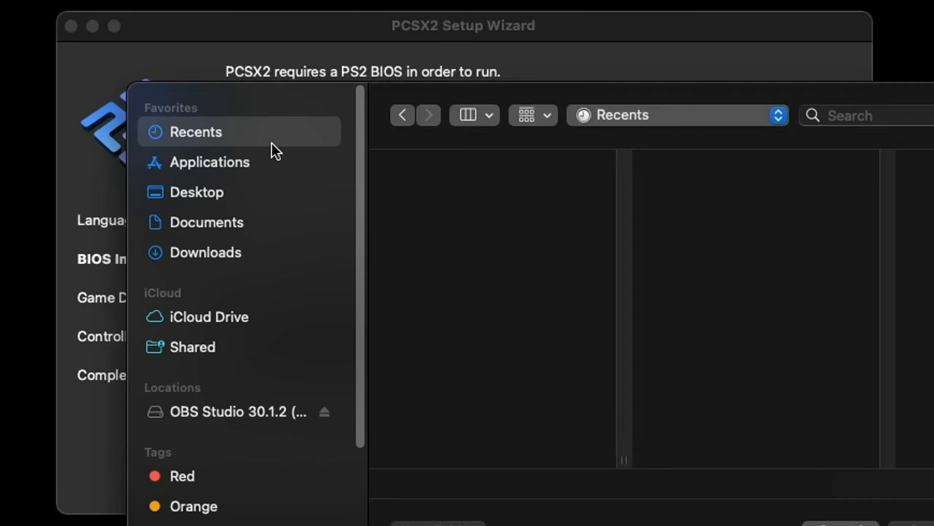
{"action": "mouse_move", "coordinate": [197, 199]}
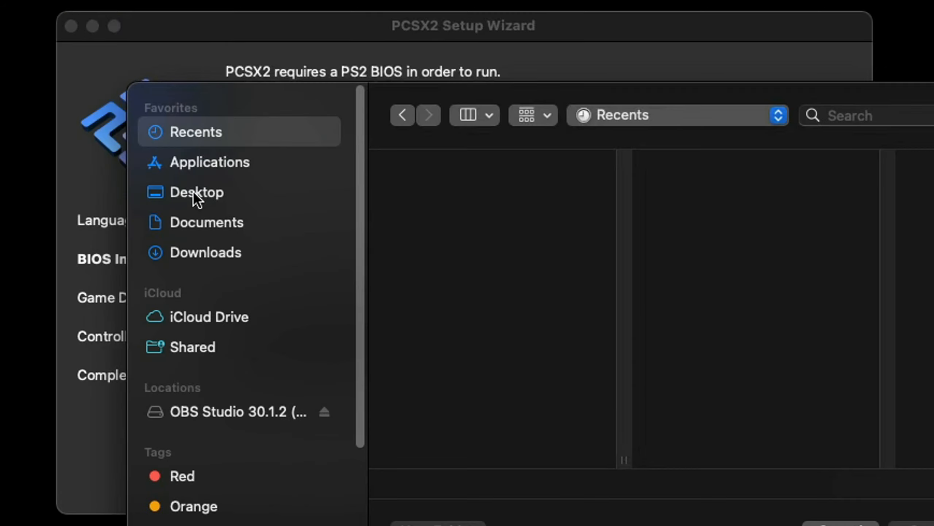
{"action": "left_click", "coordinate": [197, 192]}
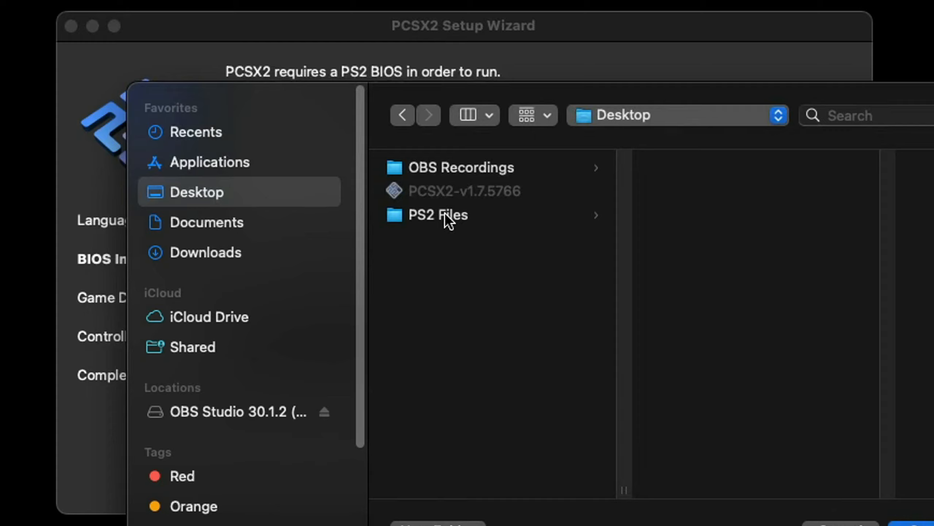
{"action": "left_click", "coordinate": [436, 215]}
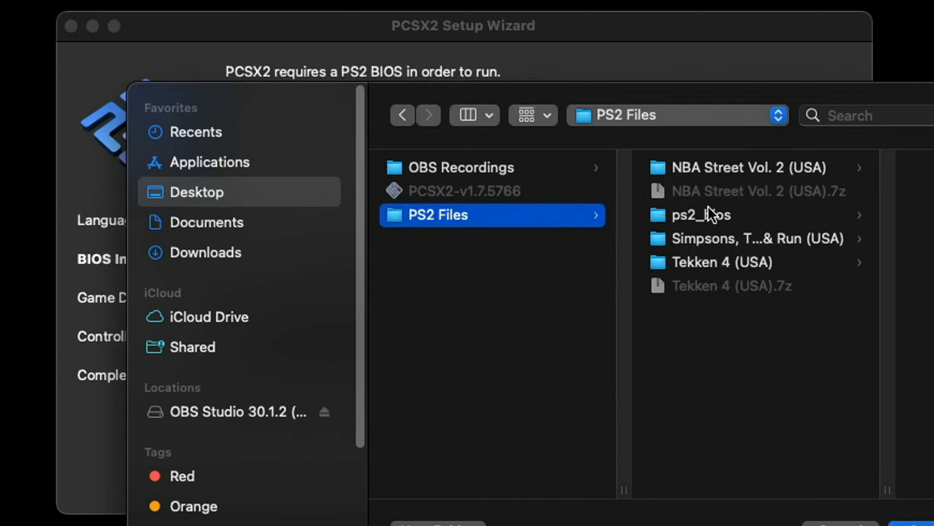
{"action": "left_click", "coordinate": [691, 214]}
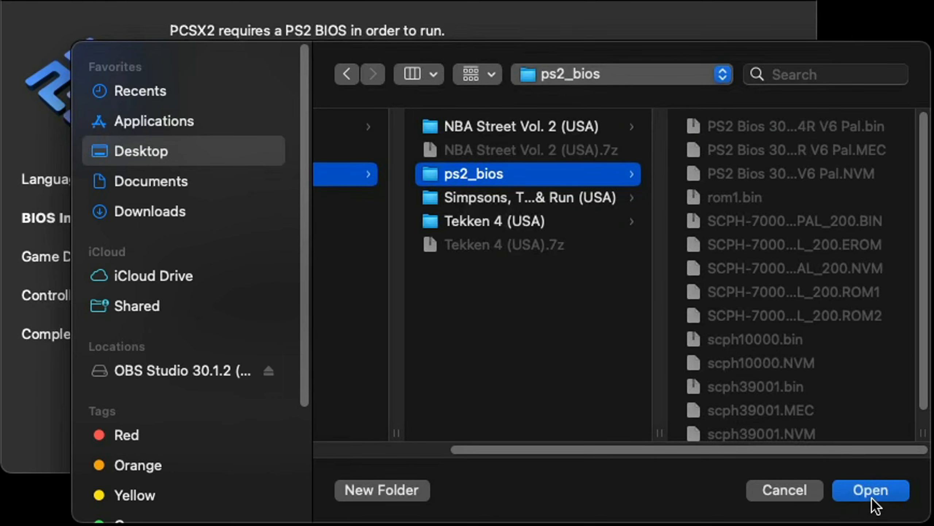
{"action": "left_click", "coordinate": [870, 489]}
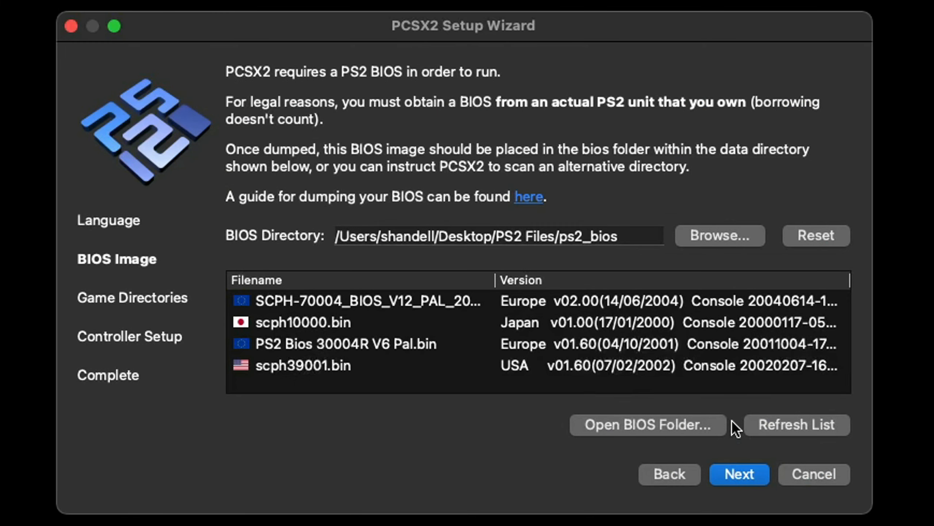
{"action": "mouse_move", "coordinate": [549, 327]}
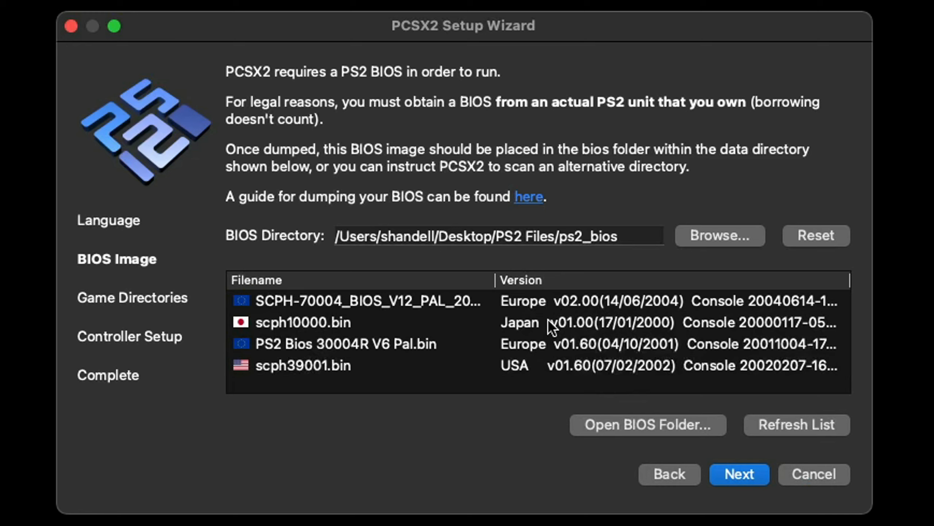
{"action": "mouse_move", "coordinate": [548, 377]}
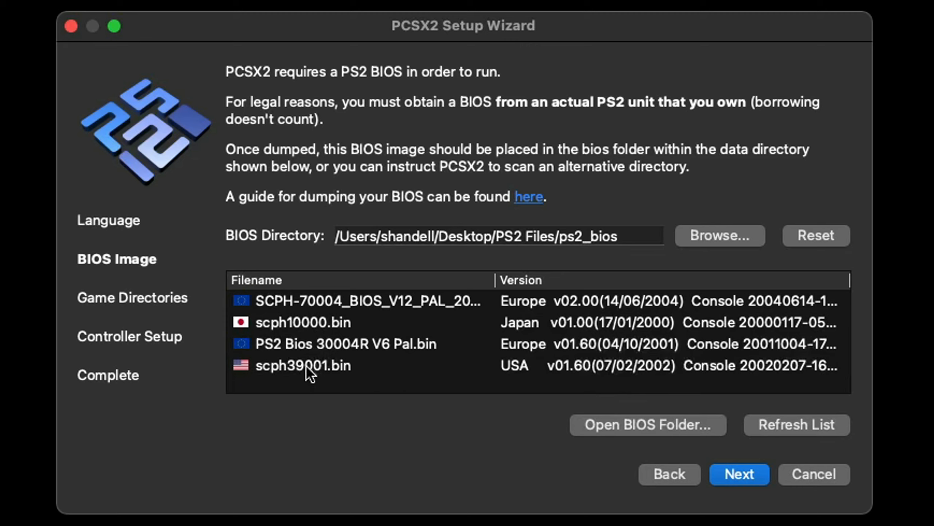
{"action": "left_click", "coordinate": [303, 365]}
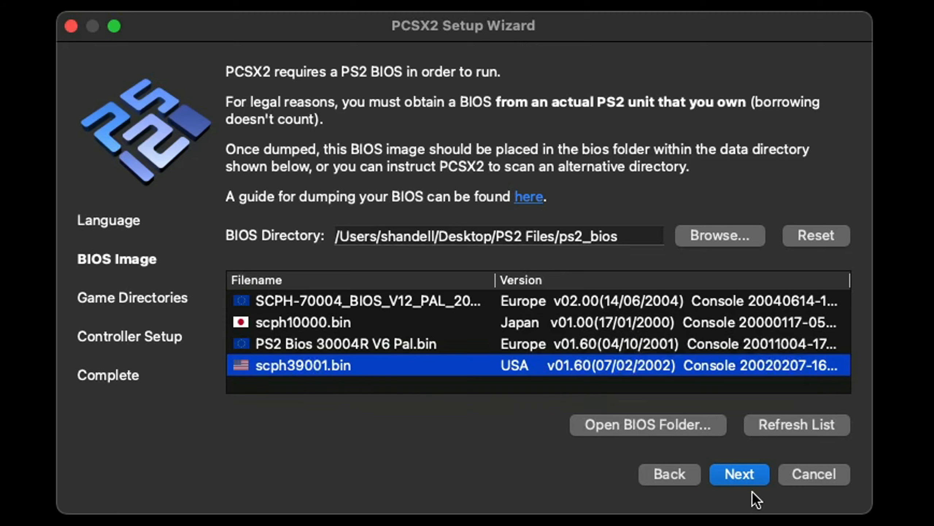
{"action": "left_click", "coordinate": [739, 474]}
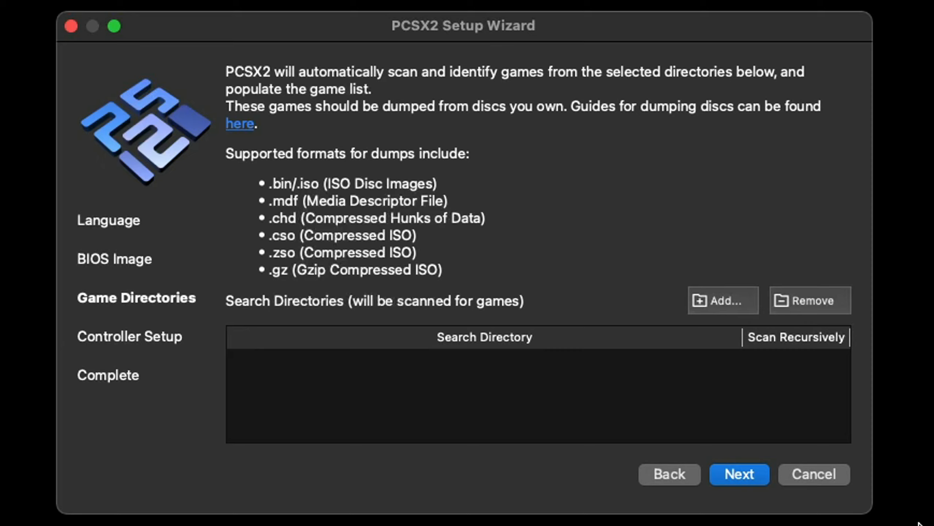
{"action": "mouse_move", "coordinate": [865, 490]}
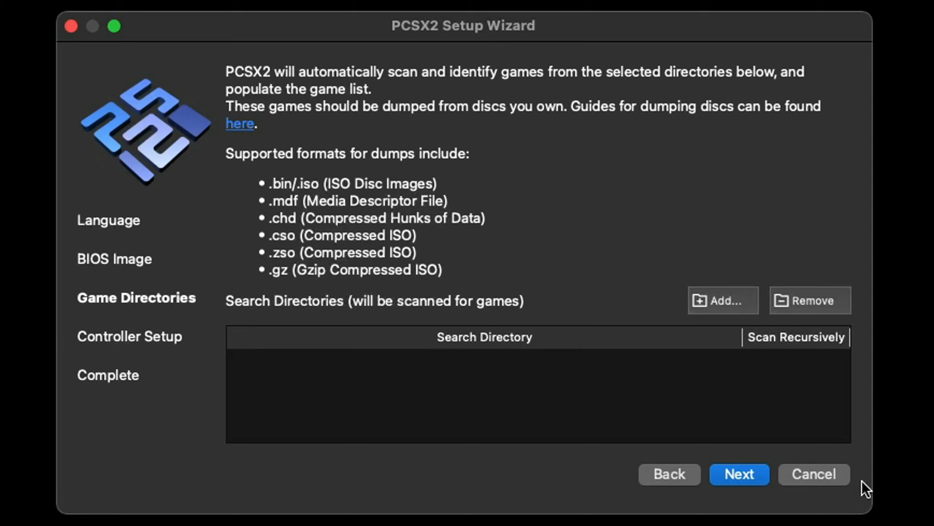
Add Desktop/PS2 Files as a recursively scanned game directory and continue to Controller Setup.
{"action": "left_click", "coordinate": [723, 300]}
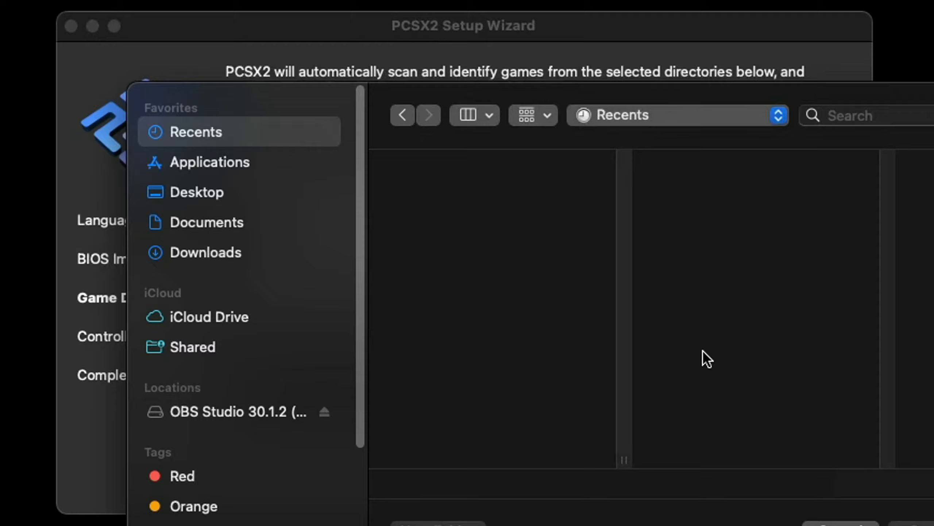
{"action": "mouse_move", "coordinate": [209, 201]}
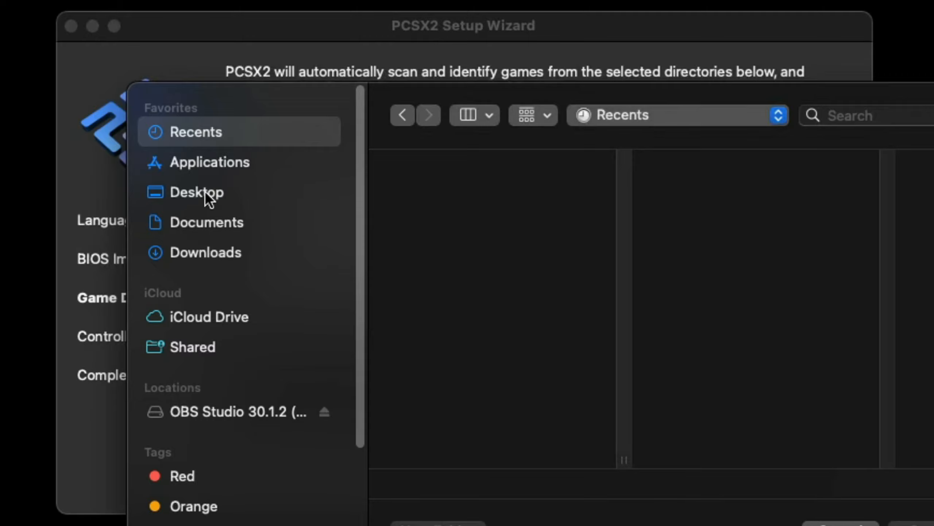
{"action": "left_click", "coordinate": [199, 191]}
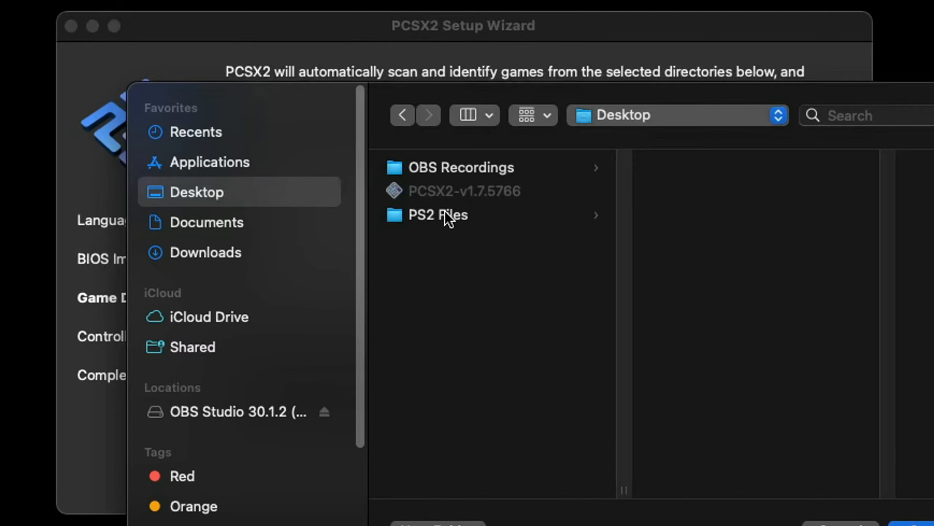
{"action": "left_click", "coordinate": [437, 215]}
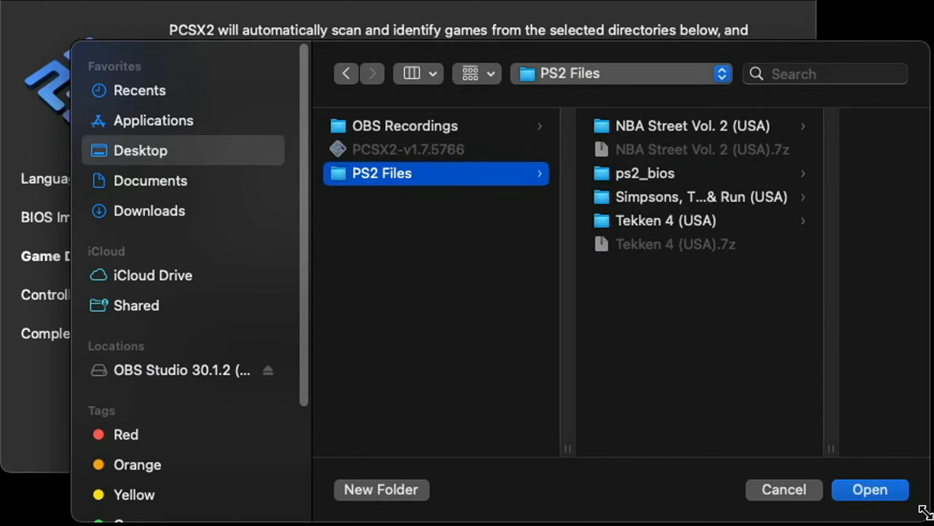
{"action": "left_click", "coordinate": [869, 489]}
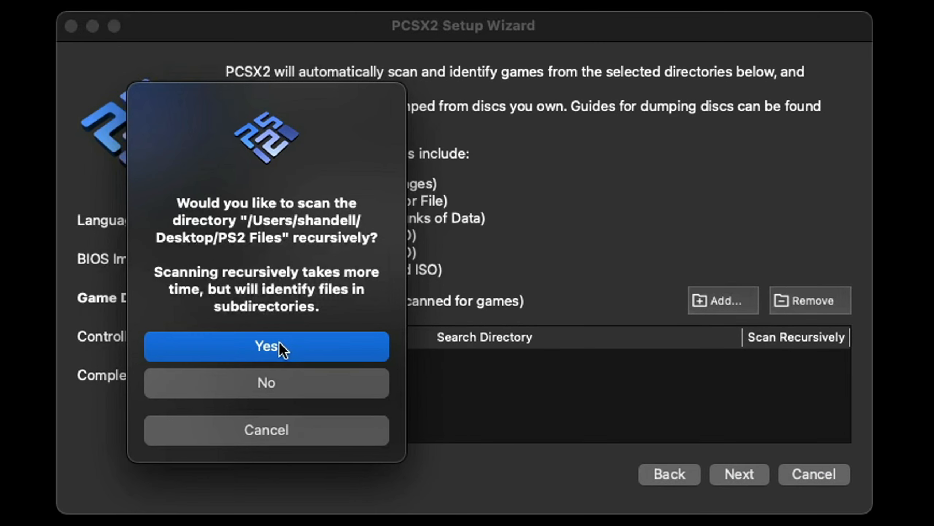
{"action": "left_click", "coordinate": [266, 347]}
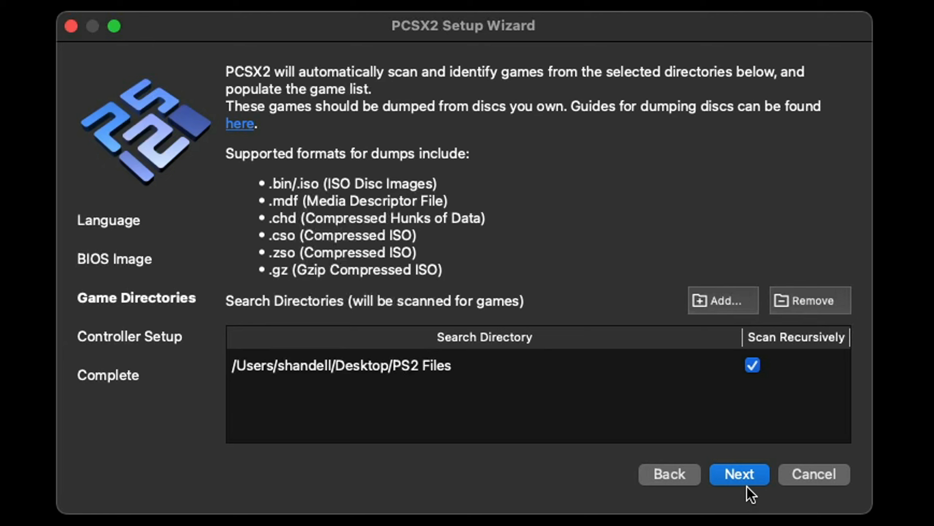
{"action": "left_click", "coordinate": [739, 473]}
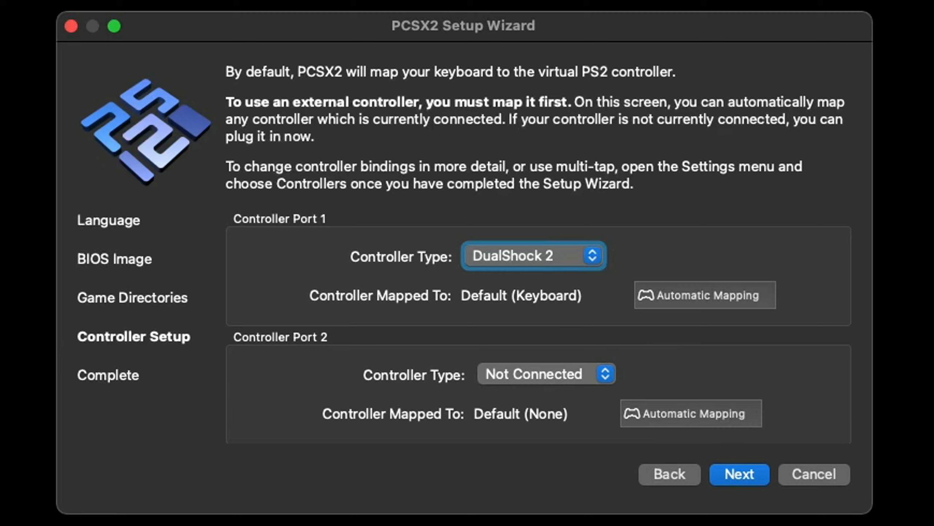
{"action": "mouse_move", "coordinate": [816, 523]}
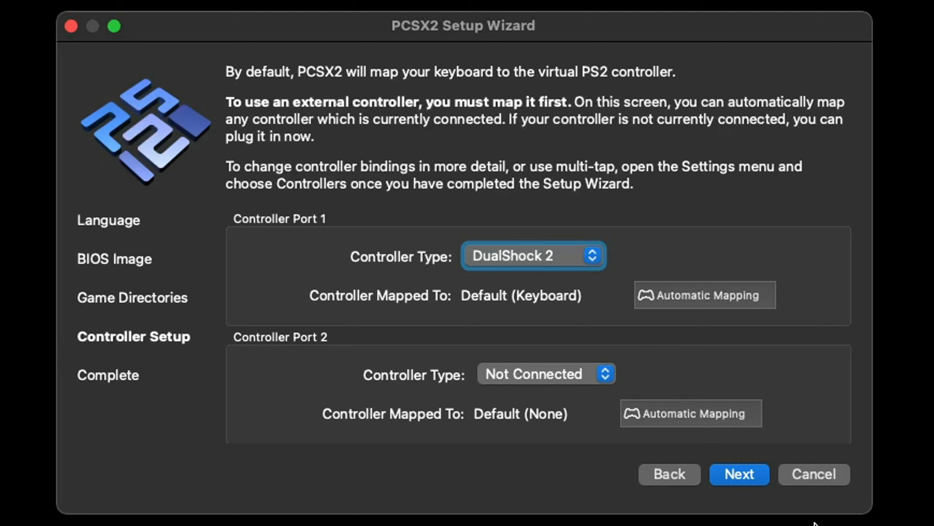
{"action": "mouse_move", "coordinate": [744, 308]}
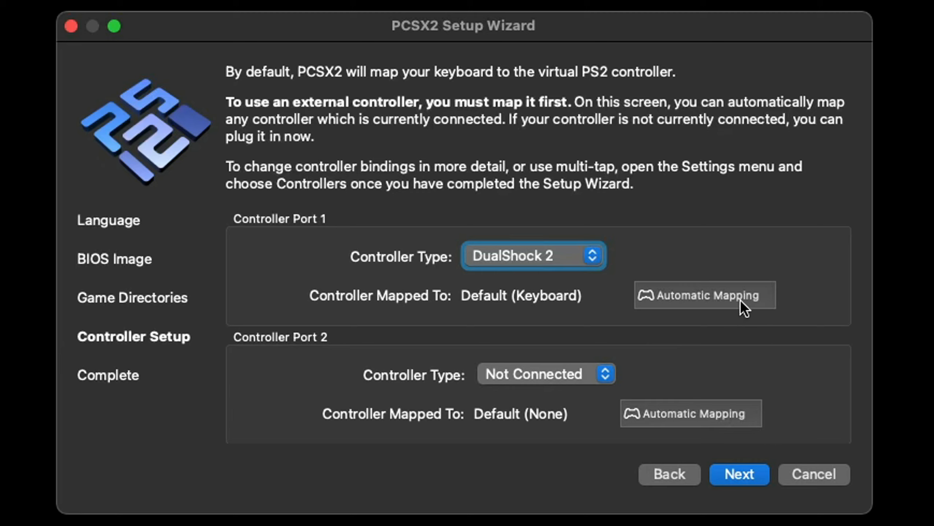
Auto-map port 1 to the SDL-0 Xbox Series X Controller and advance to Setup Complete.
{"action": "left_click", "coordinate": [705, 295]}
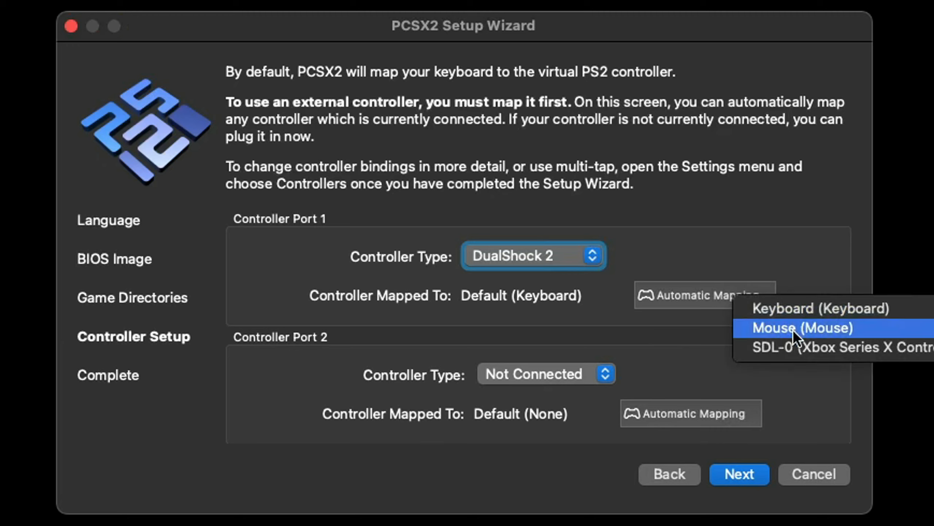
{"action": "mouse_move", "coordinate": [796, 348]}
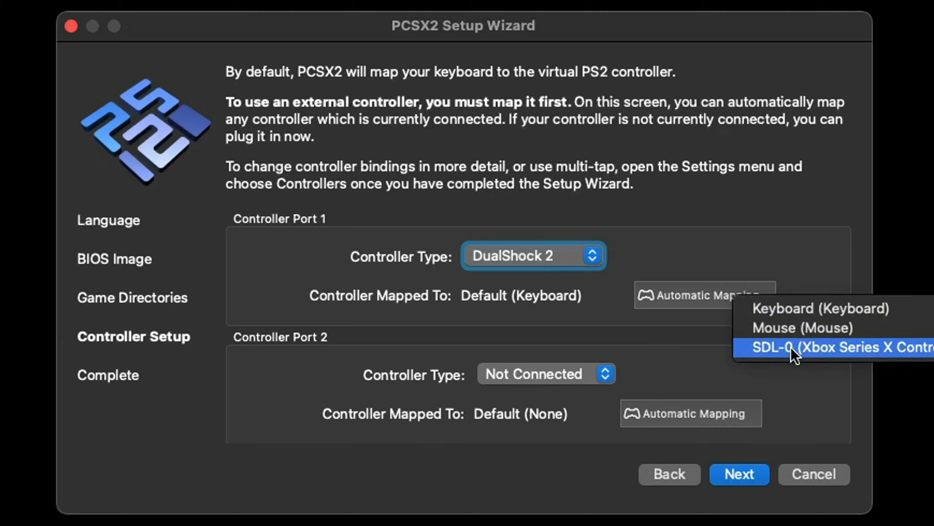
{"action": "left_click", "coordinate": [811, 346]}
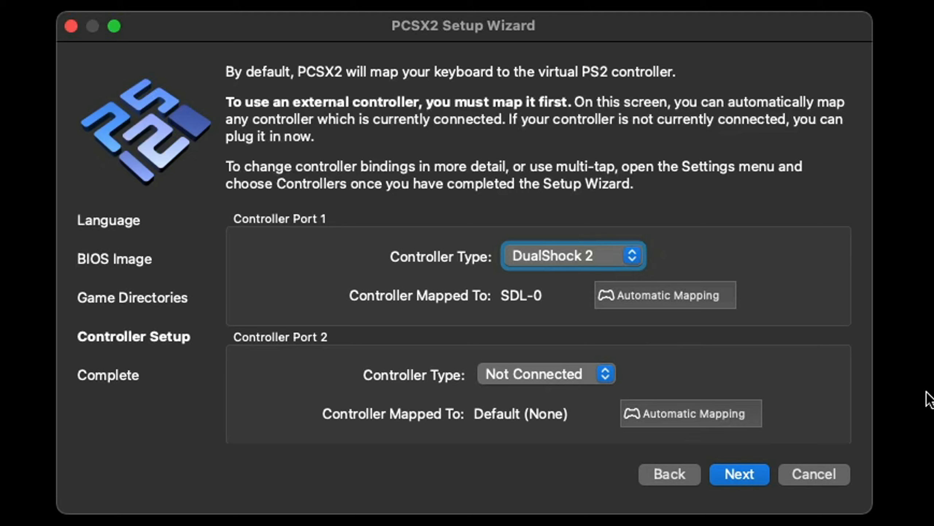
{"action": "left_click", "coordinate": [739, 474]}
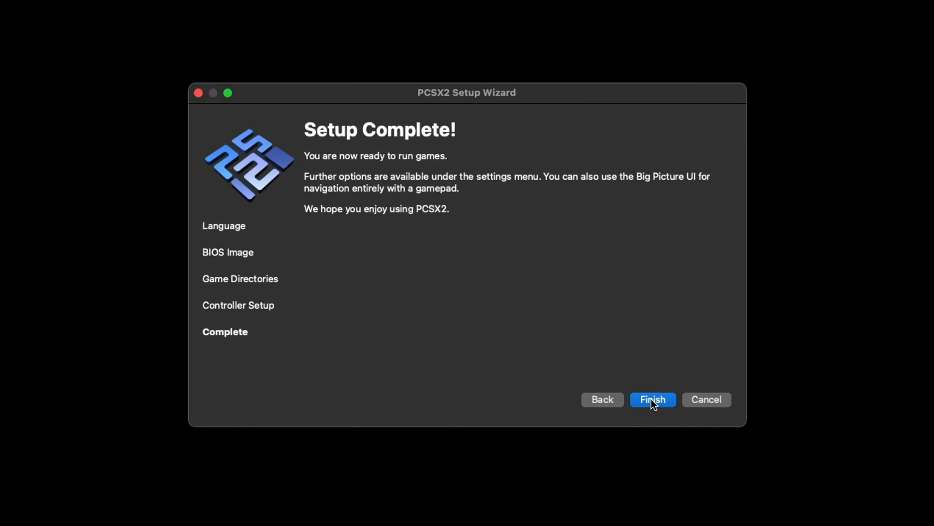
{"action": "mouse_move", "coordinate": [662, 406]}
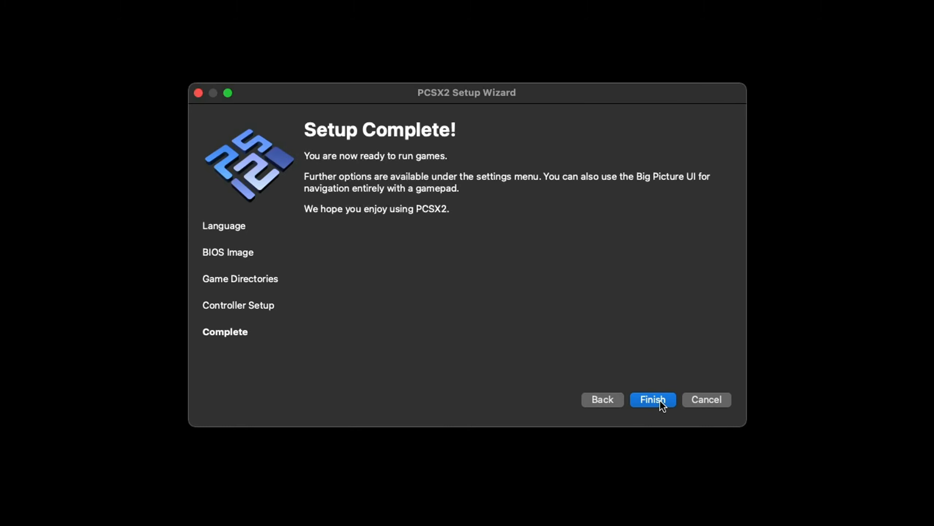
Finish the wizard, maximize the three-game list window, and open the Settings menu.
{"action": "left_click", "coordinate": [652, 399]}
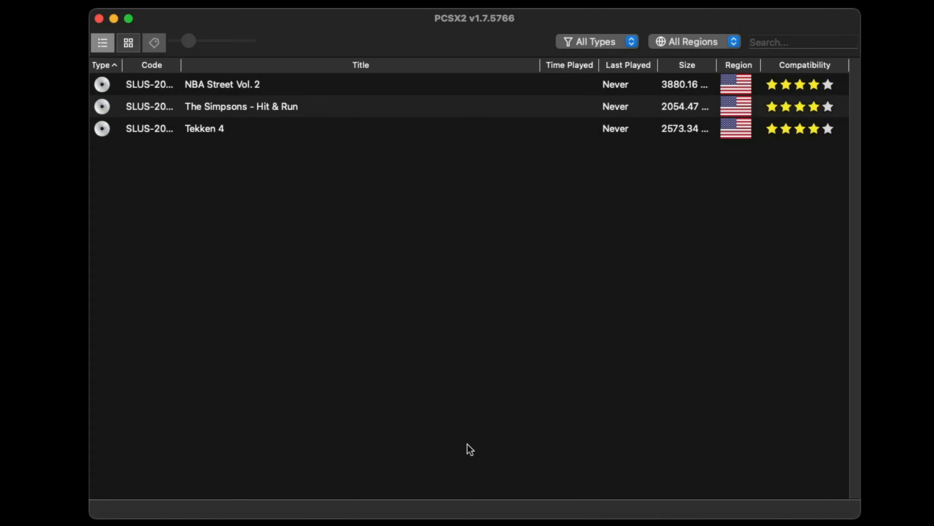
{"action": "mouse_move", "coordinate": [359, 219]}
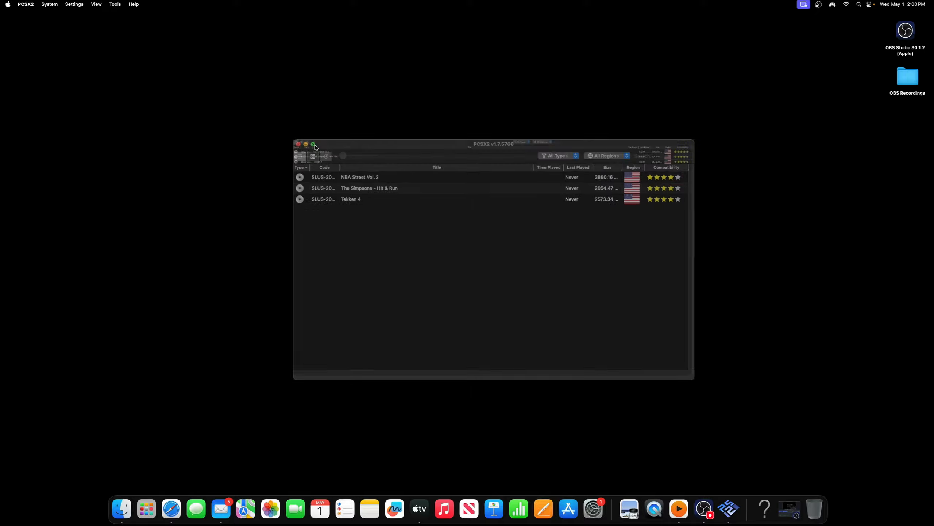
{"action": "left_click", "coordinate": [313, 145]}
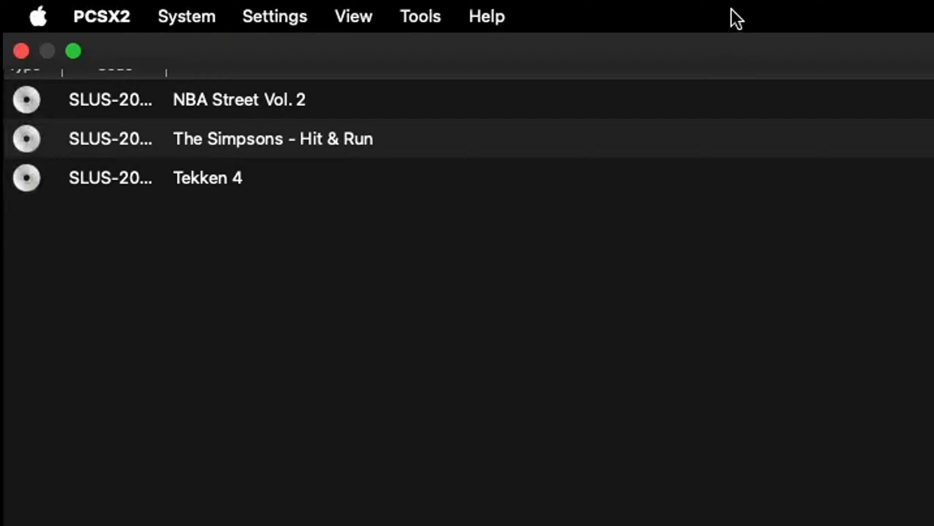
{"action": "mouse_move", "coordinate": [283, 24]}
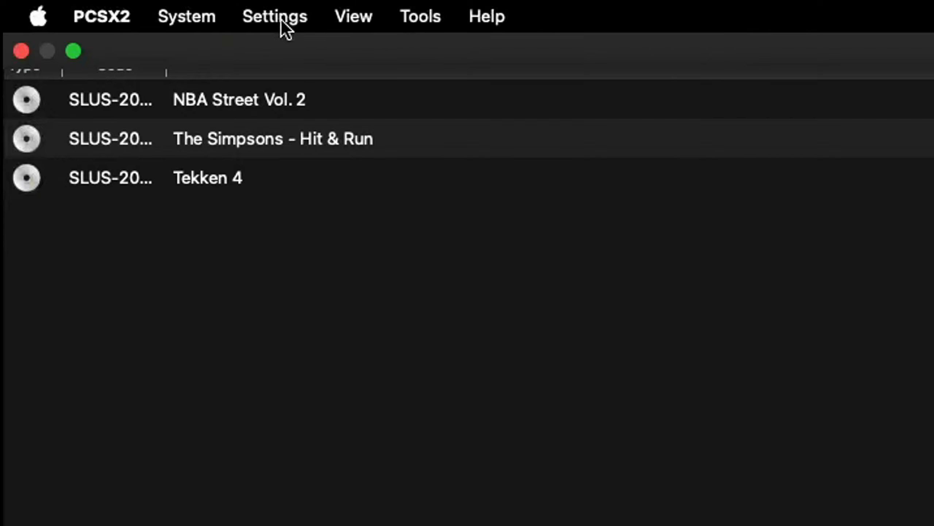
{"action": "left_click", "coordinate": [274, 16]}
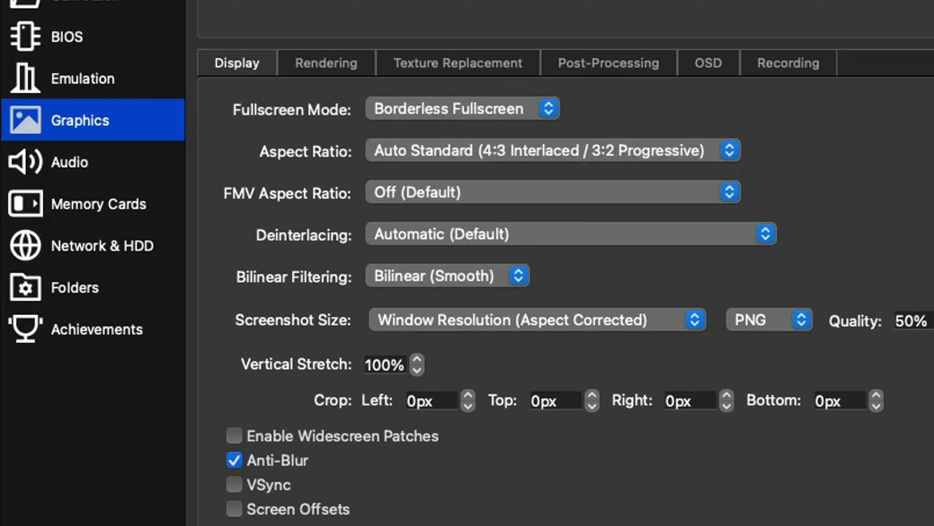
{"action": "mouse_move", "coordinate": [722, 224]}
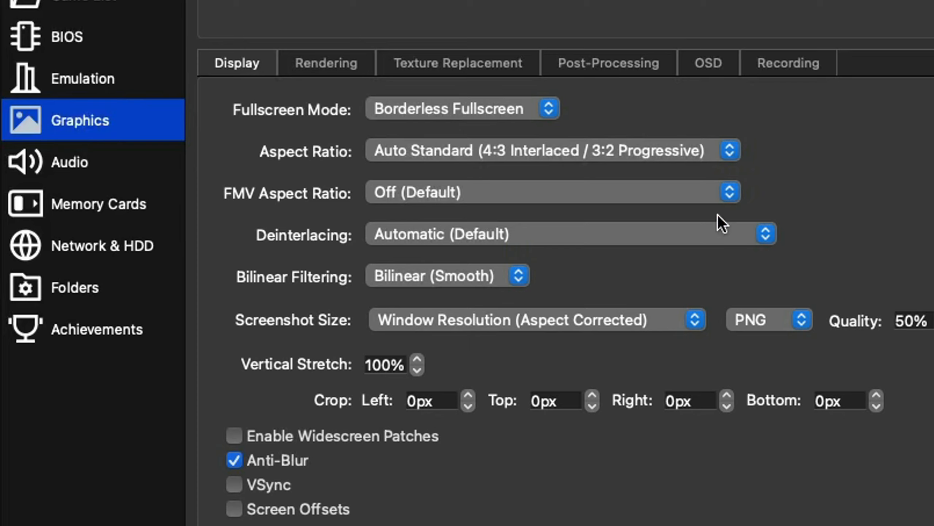
On Graphics > Display, choose Widescreen (16:9) for Aspect Ratio and FMV Aspect Ratio, and tick VSync.
{"action": "left_click", "coordinate": [729, 150]}
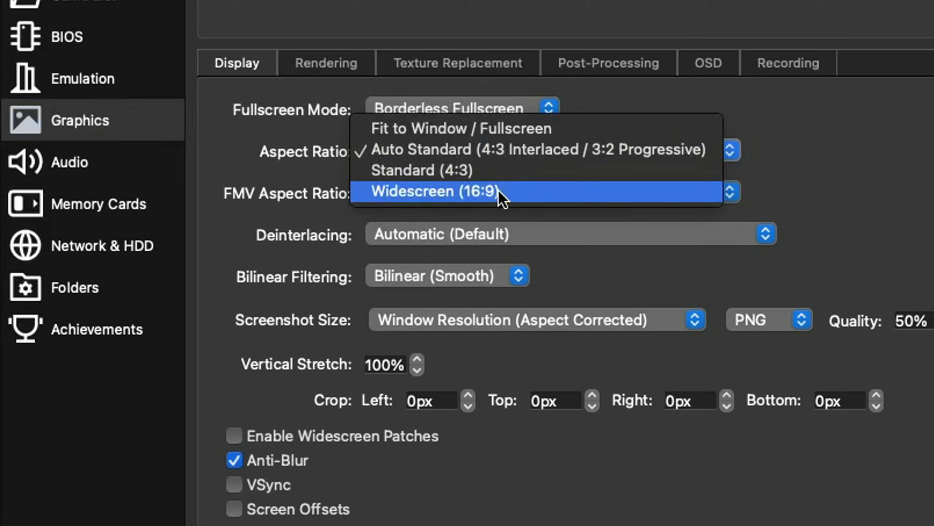
{"action": "left_click", "coordinate": [433, 192]}
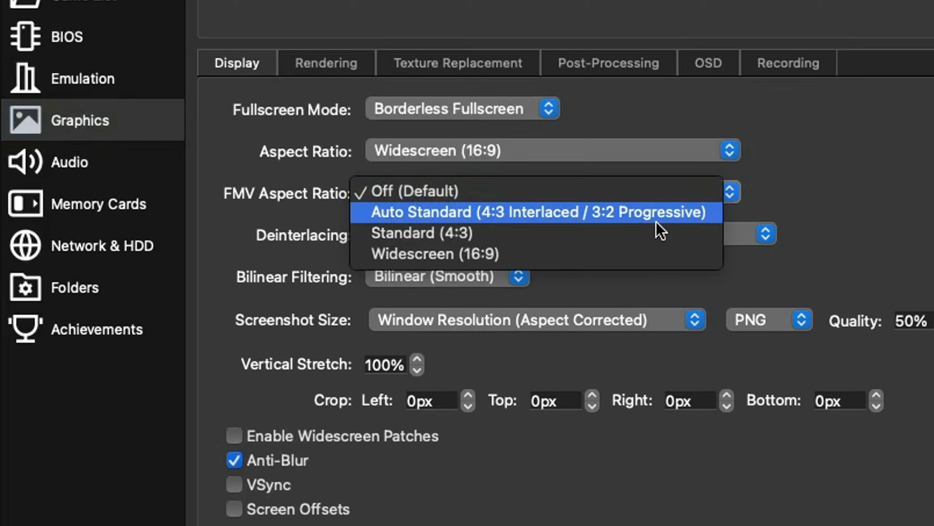
{"action": "left_click", "coordinate": [438, 254]}
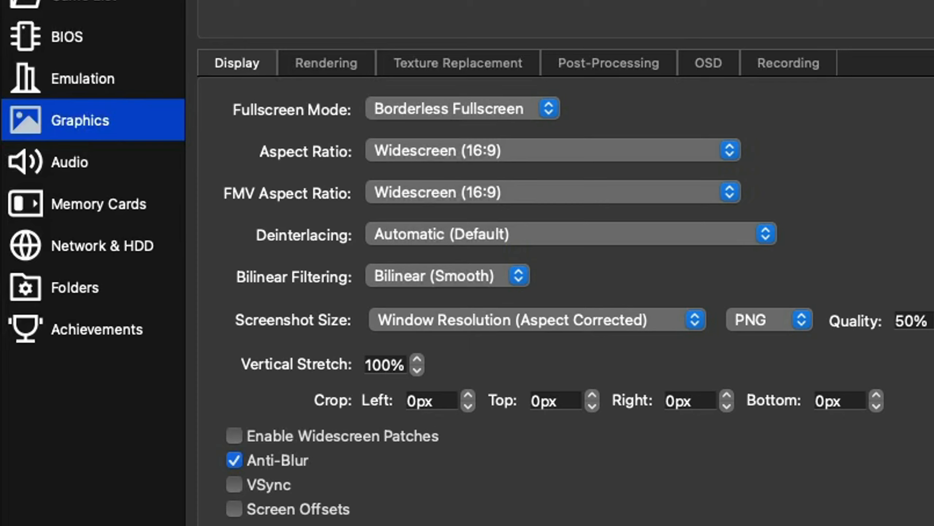
{"action": "left_click", "coordinate": [233, 485]}
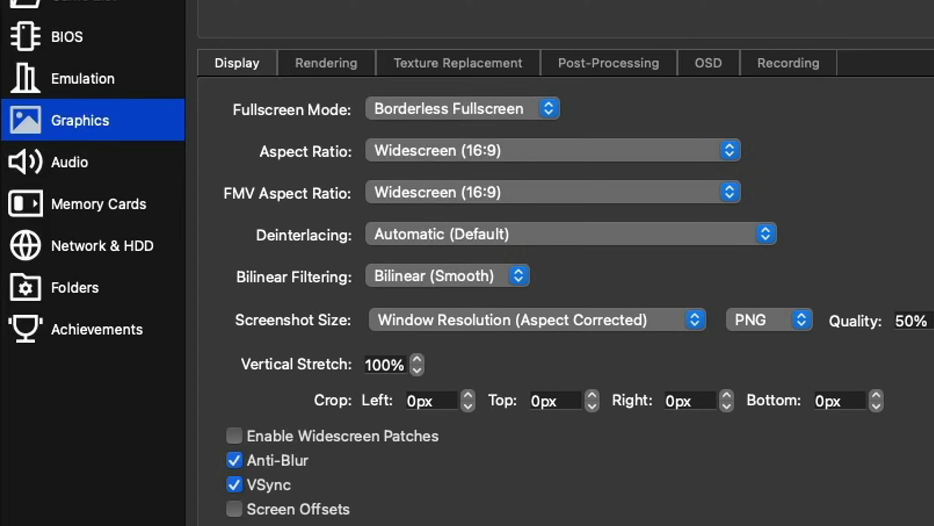
{"action": "mouse_move", "coordinate": [589, 315]}
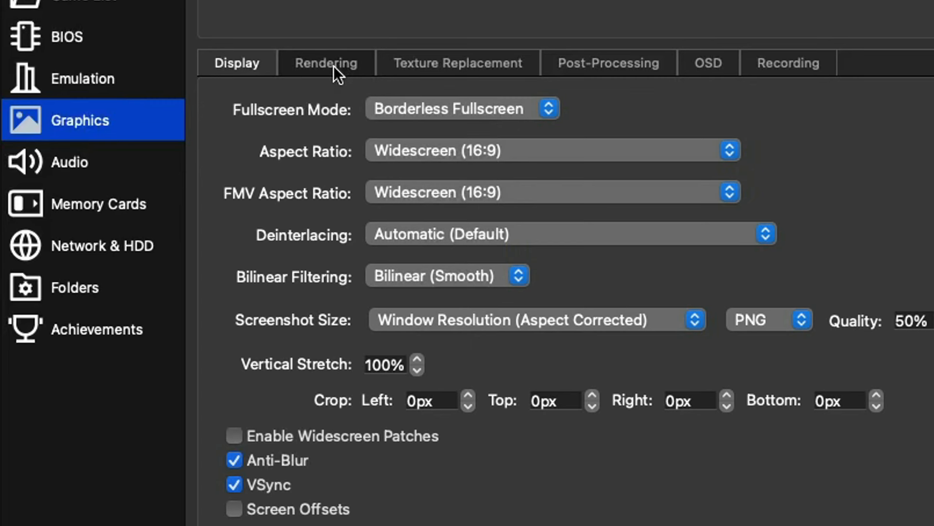
On the Rendering tab, set Internal Resolution to 4x Native (~1440p/2K) and Anisotropic Filtering to 2x.
{"action": "left_click", "coordinate": [325, 62]}
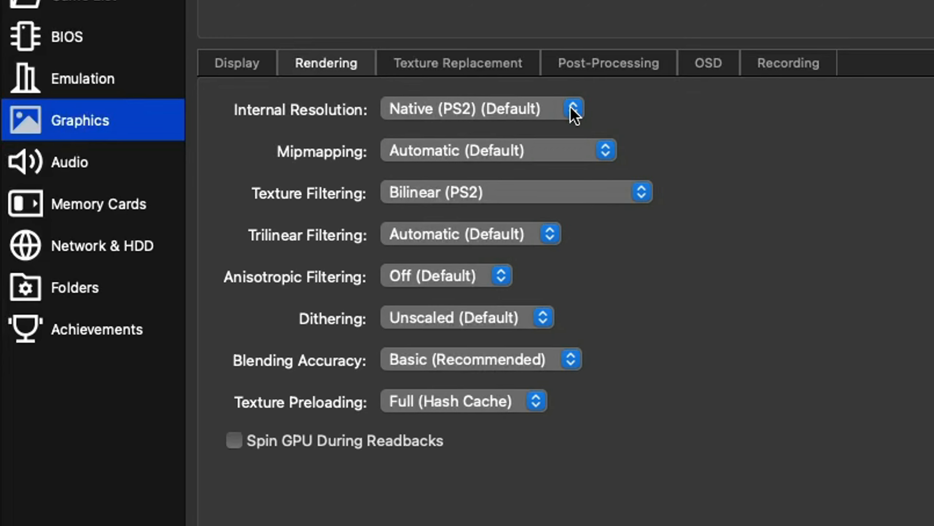
{"action": "left_click", "coordinate": [481, 109]}
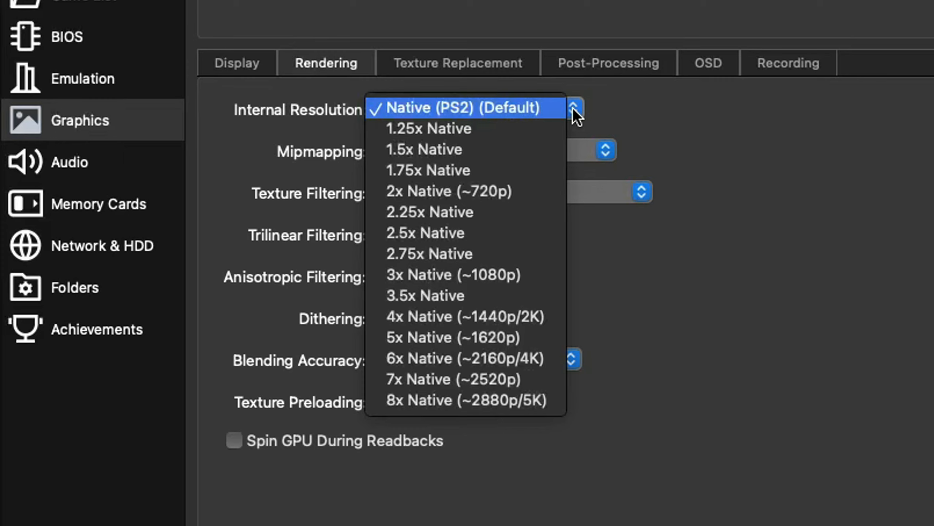
{"action": "mouse_move", "coordinate": [486, 316]}
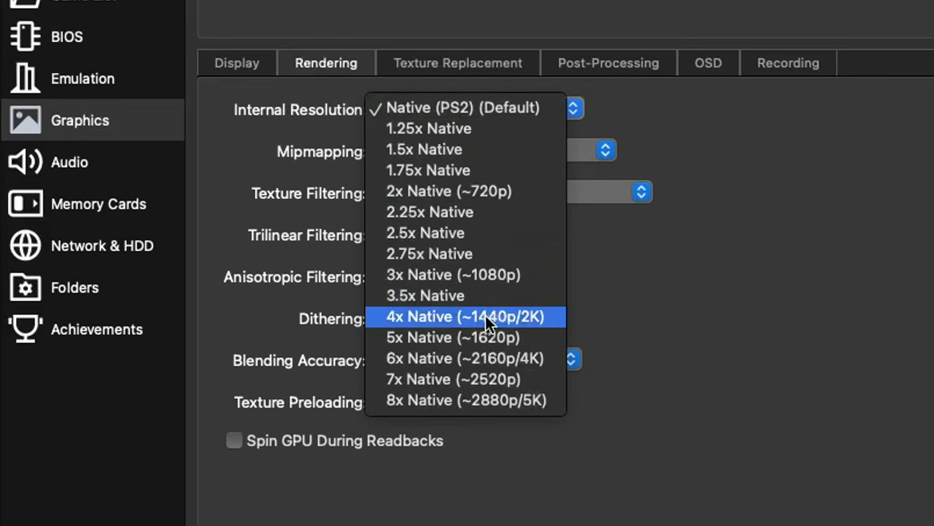
{"action": "left_click", "coordinate": [466, 316]}
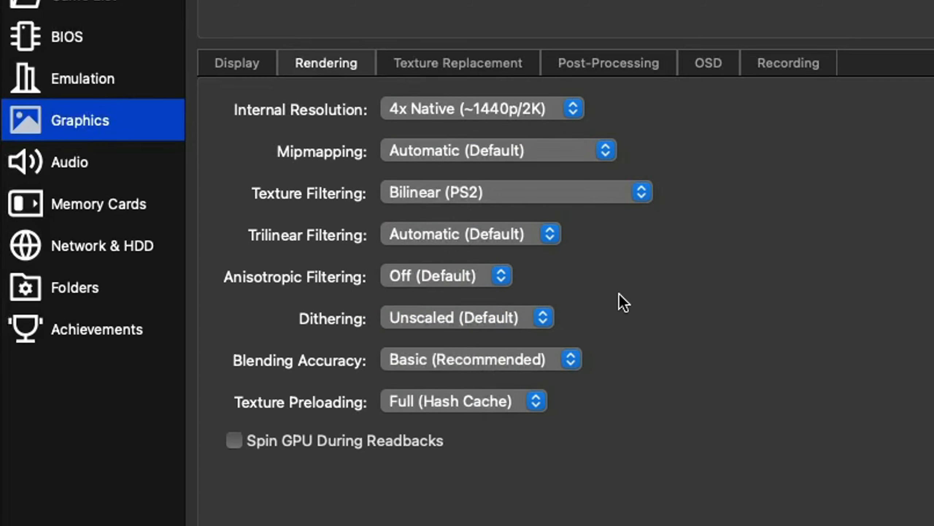
{"action": "left_click", "coordinate": [445, 275]}
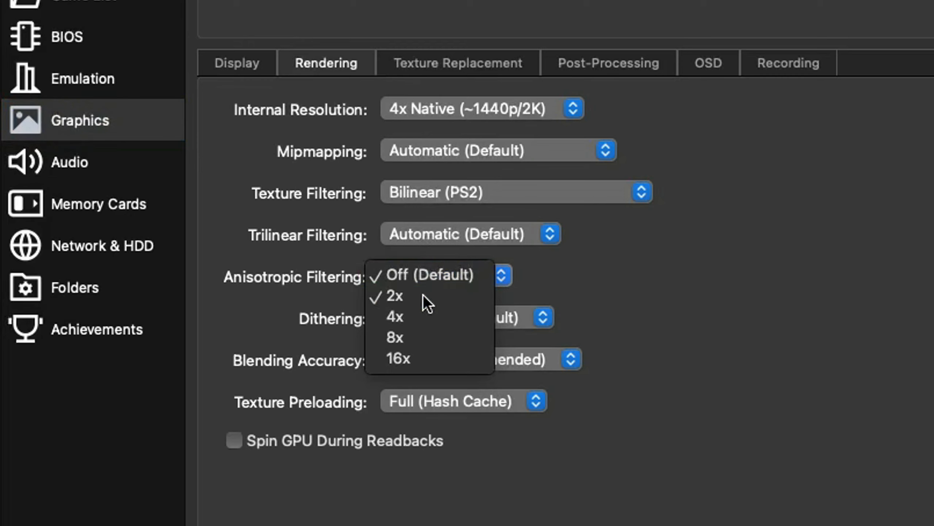
{"action": "left_click", "coordinate": [394, 296]}
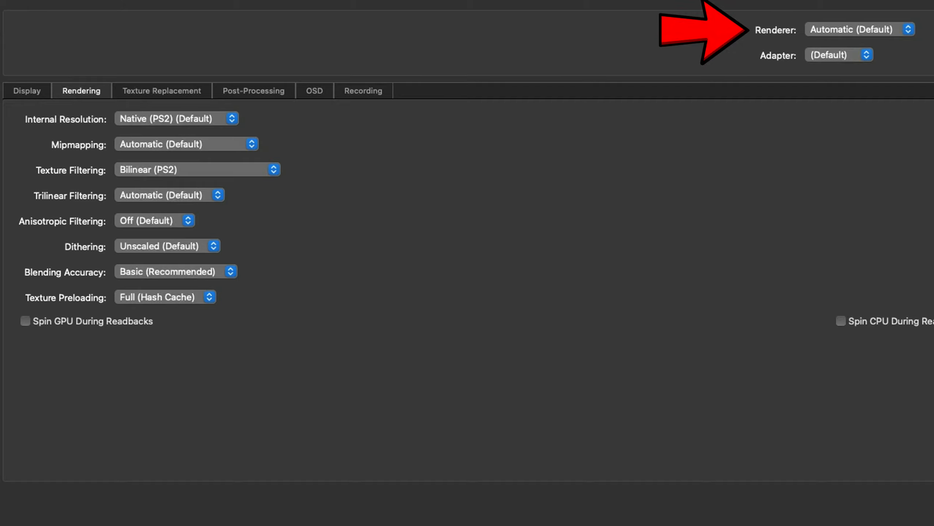
{"action": "mouse_move", "coordinate": [912, 37]}
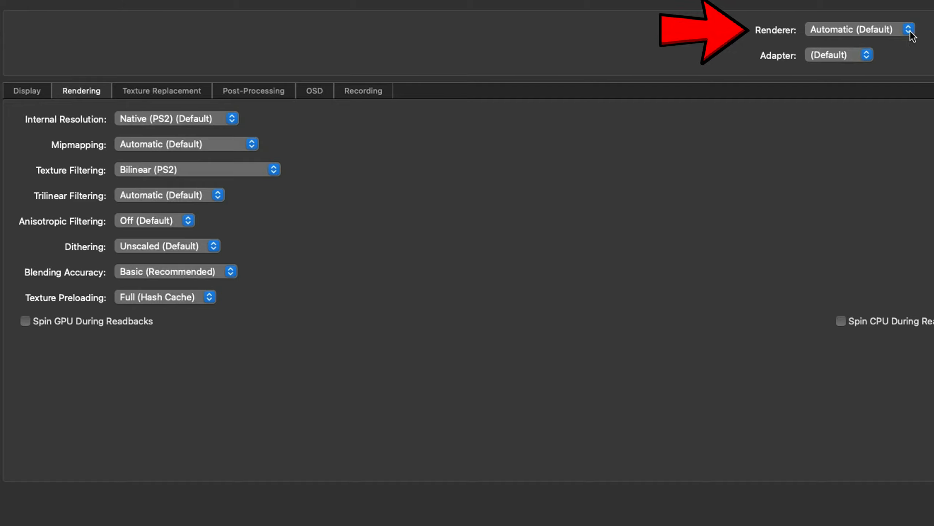
Choose Apple M2 as the graphics adapter, leaving the renderer on Automatic.
{"action": "left_click", "coordinate": [858, 29]}
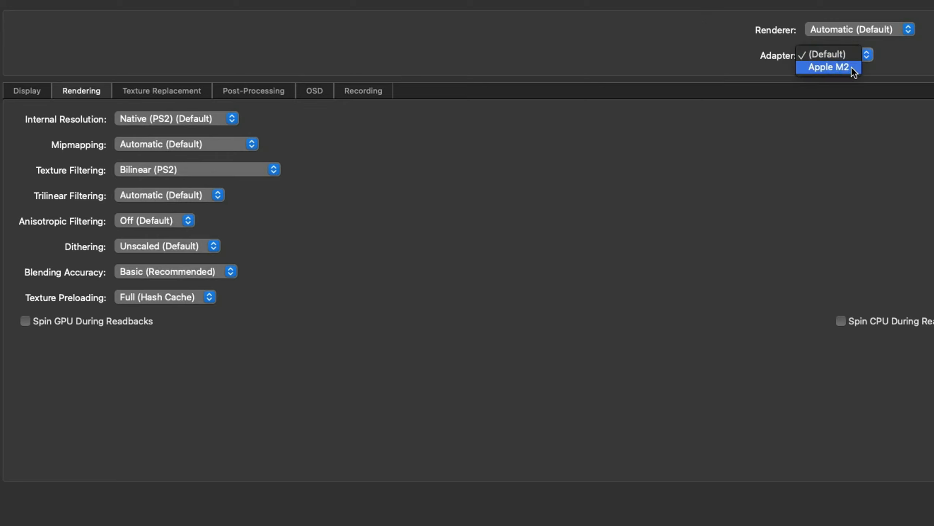
{"action": "left_click", "coordinate": [828, 67]}
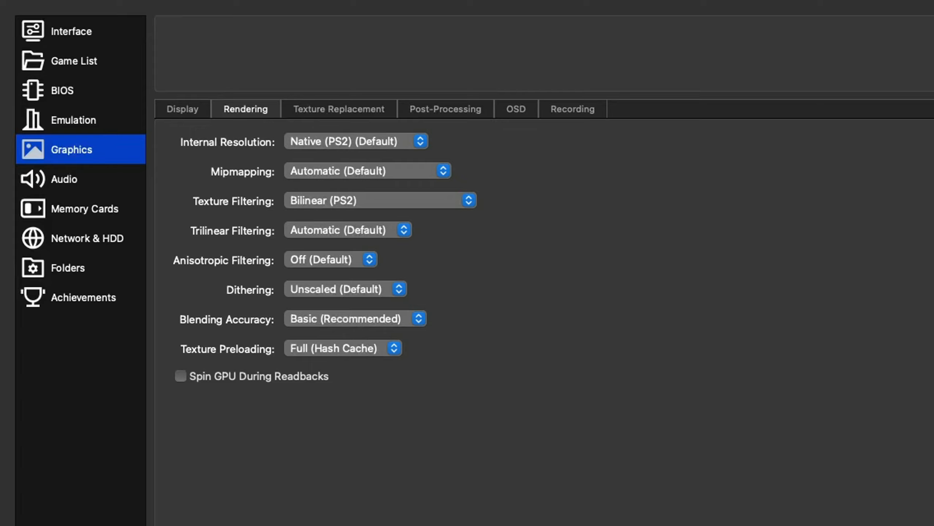
{"action": "mouse_move", "coordinate": [103, 234]}
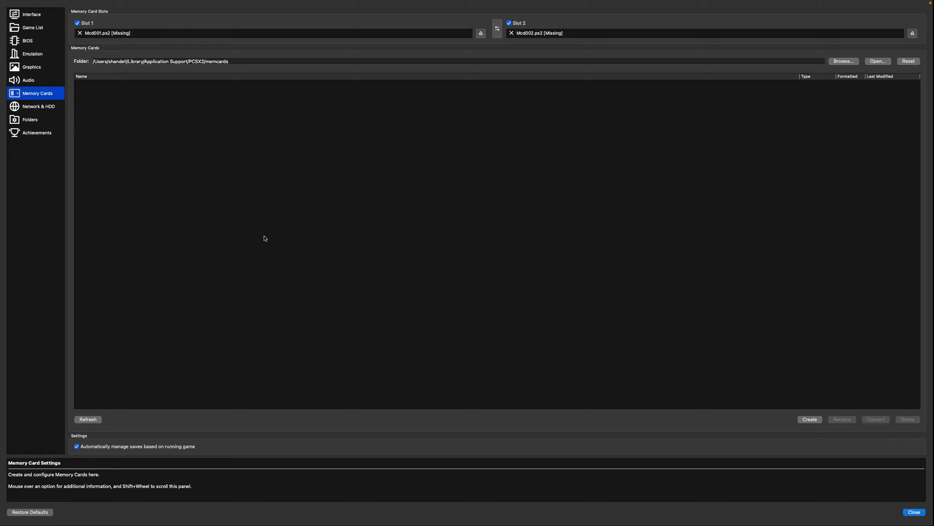
{"action": "mouse_move", "coordinate": [261, 237]}
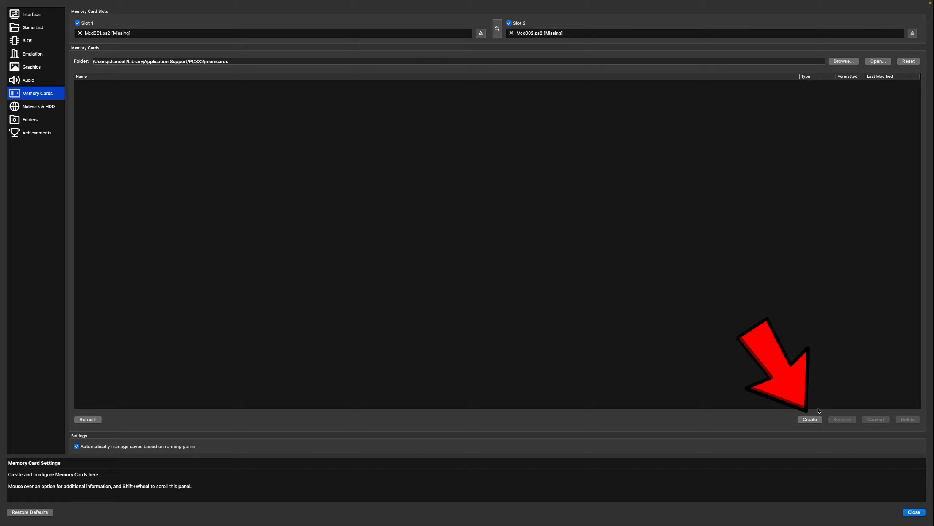
Create a 32 MB memory card named 'saves' and dismiss the confirmation.
{"action": "left_click", "coordinate": [809, 419]}
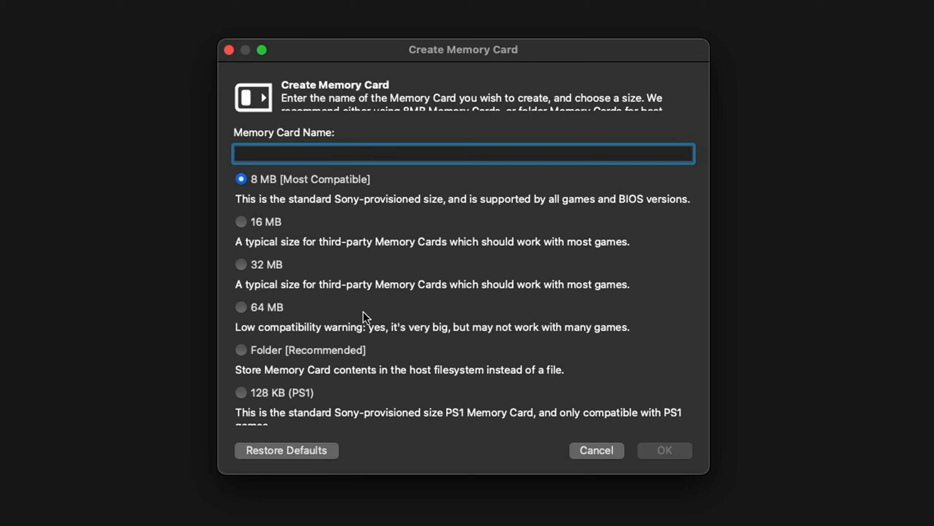
{"action": "mouse_move", "coordinate": [246, 271]}
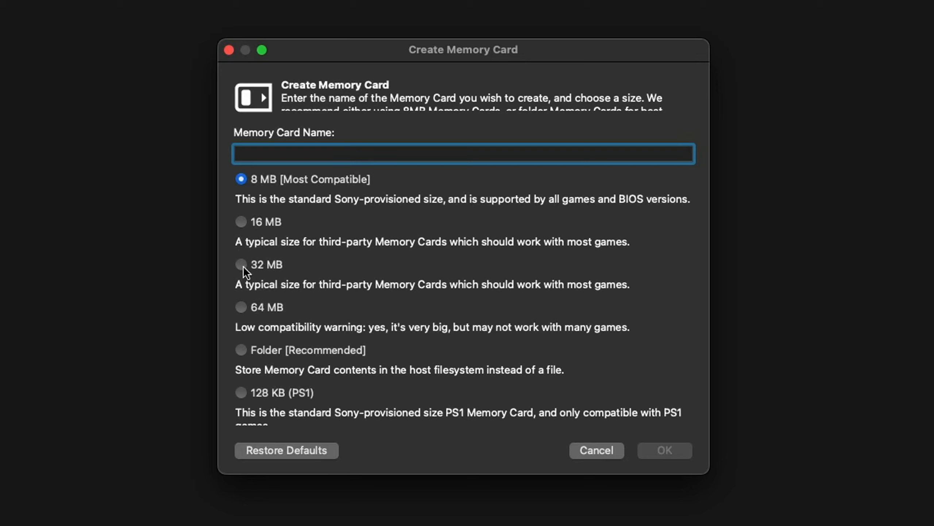
{"action": "left_click", "coordinate": [241, 264]}
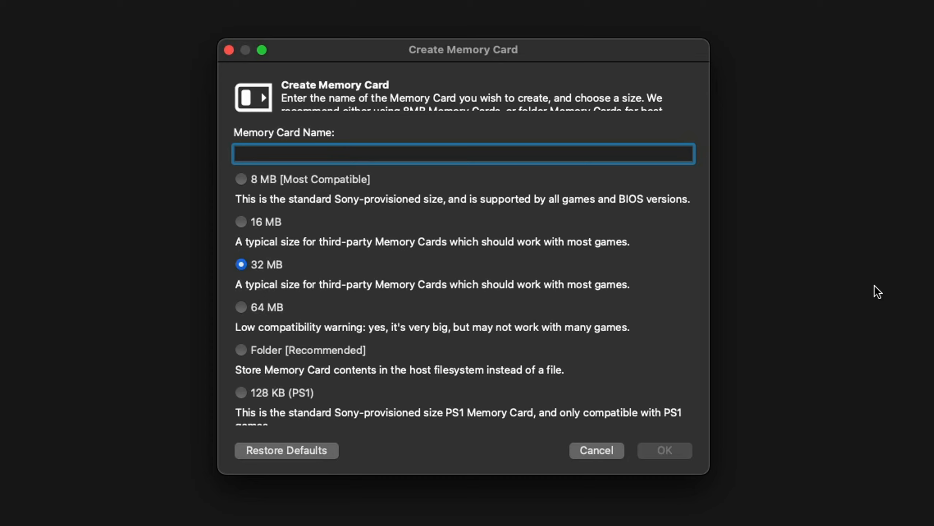
{"action": "type", "text": "saves"}
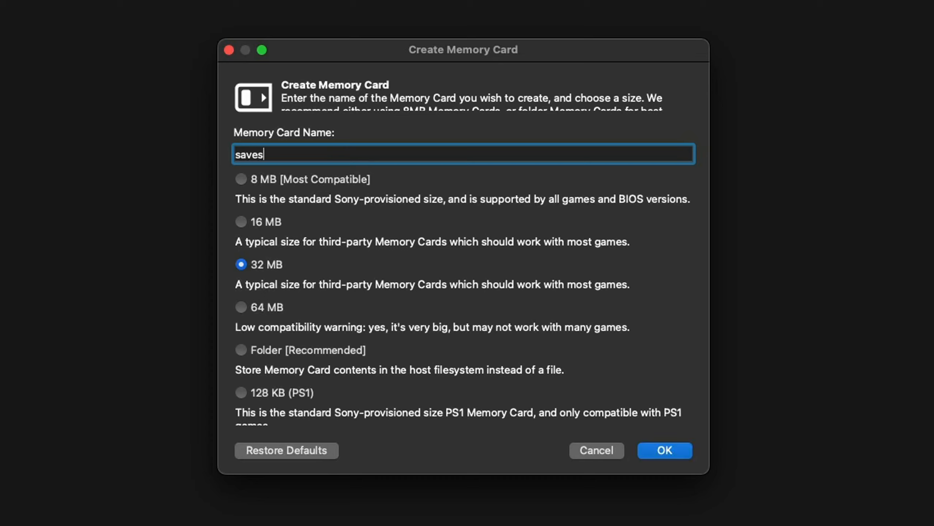
{"action": "left_click", "coordinate": [665, 450]}
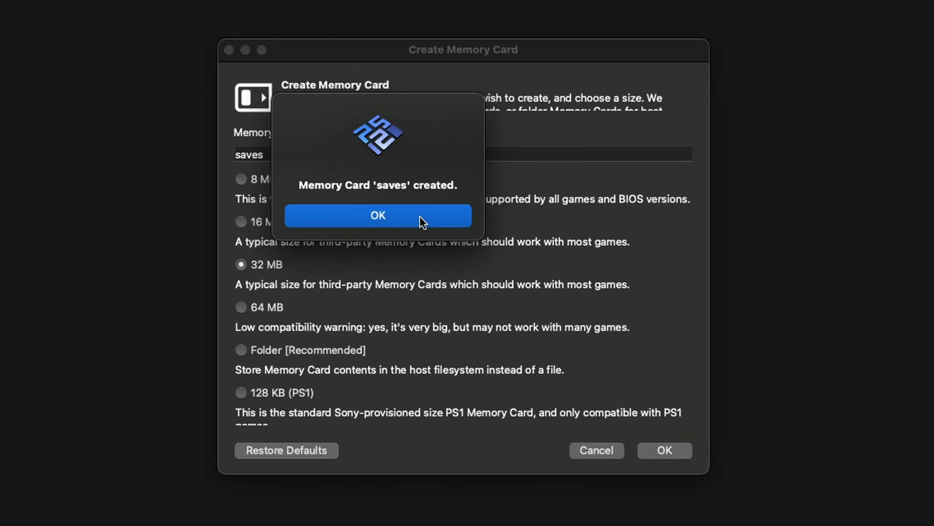
{"action": "left_click", "coordinate": [378, 215]}
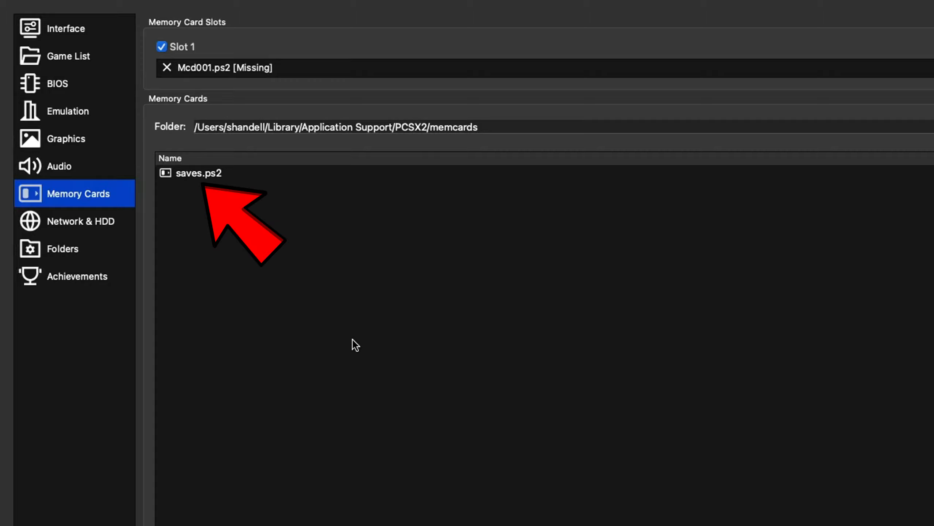
Insert saves.ps2 into memory card Slot 1, then close the settings.
{"action": "right_click", "coordinate": [194, 173]}
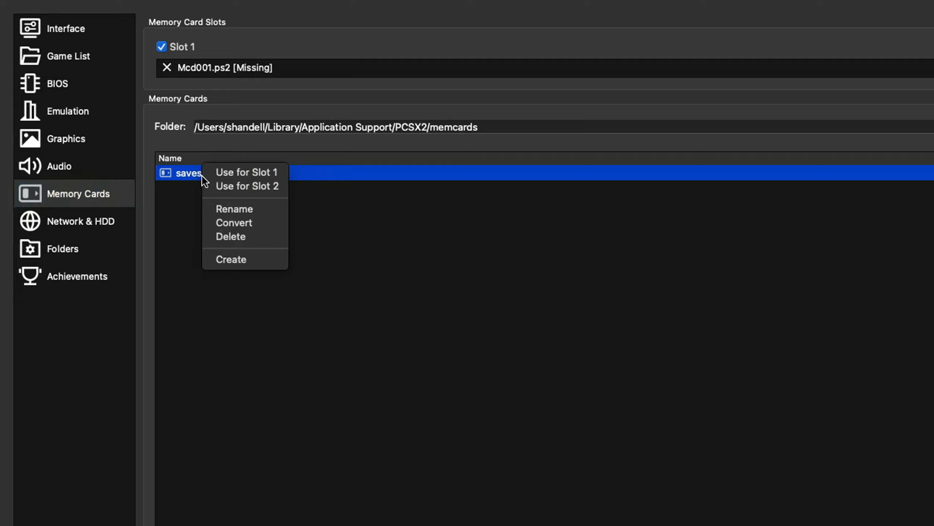
{"action": "mouse_move", "coordinate": [246, 172]}
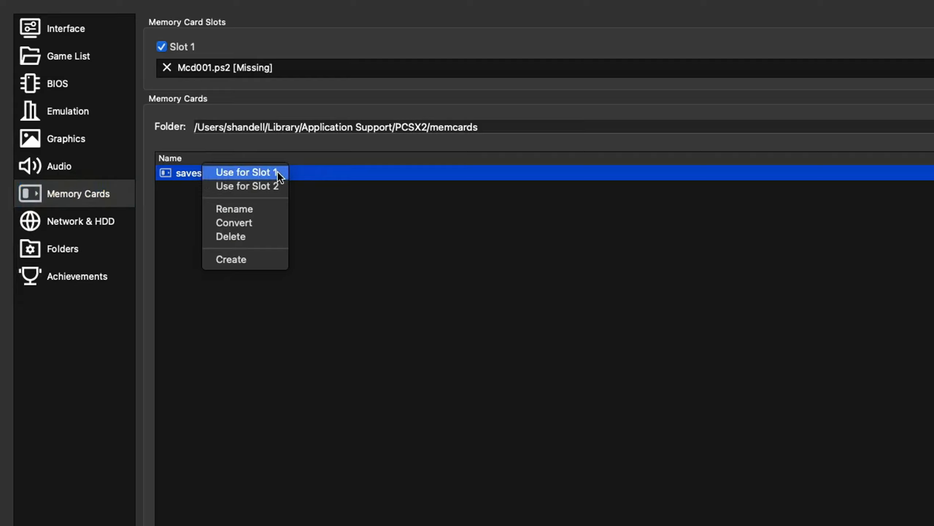
{"action": "left_click", "coordinate": [245, 171]}
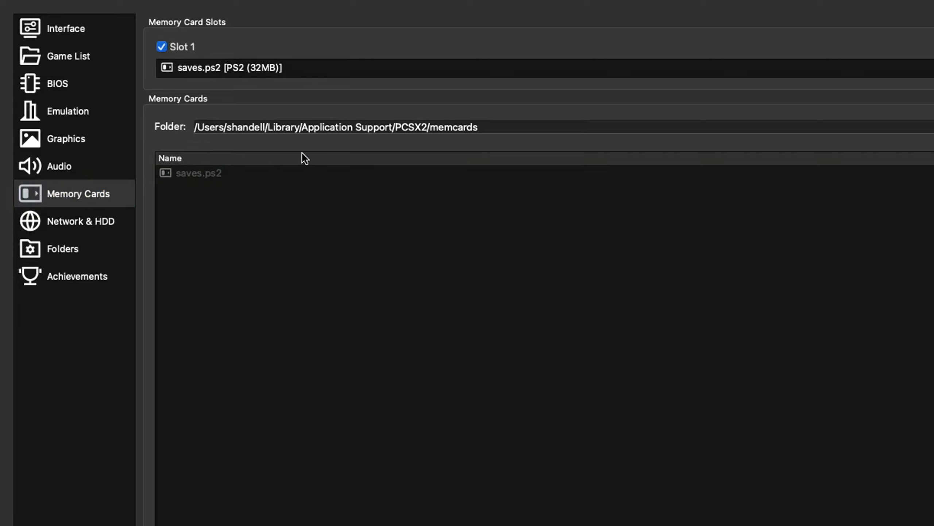
{"action": "mouse_move", "coordinate": [238, 22]}
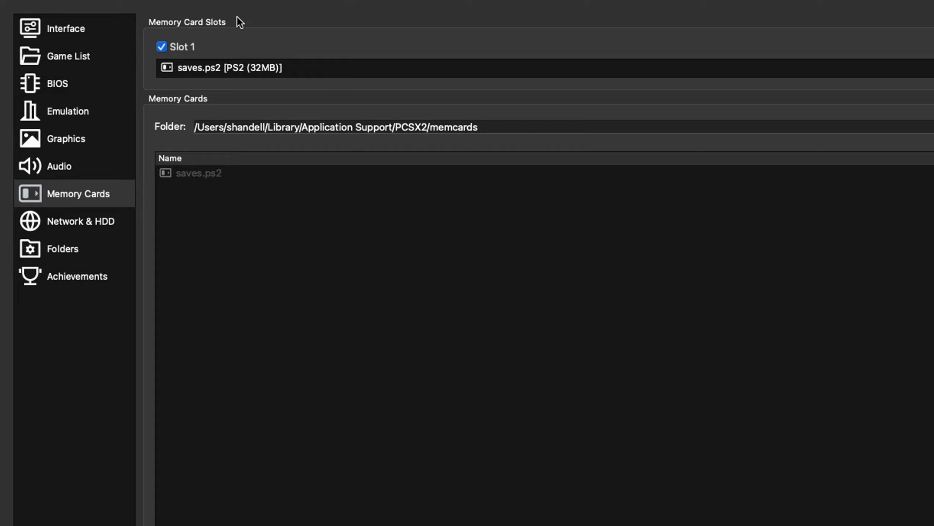
{"action": "mouse_move", "coordinate": [203, 30]}
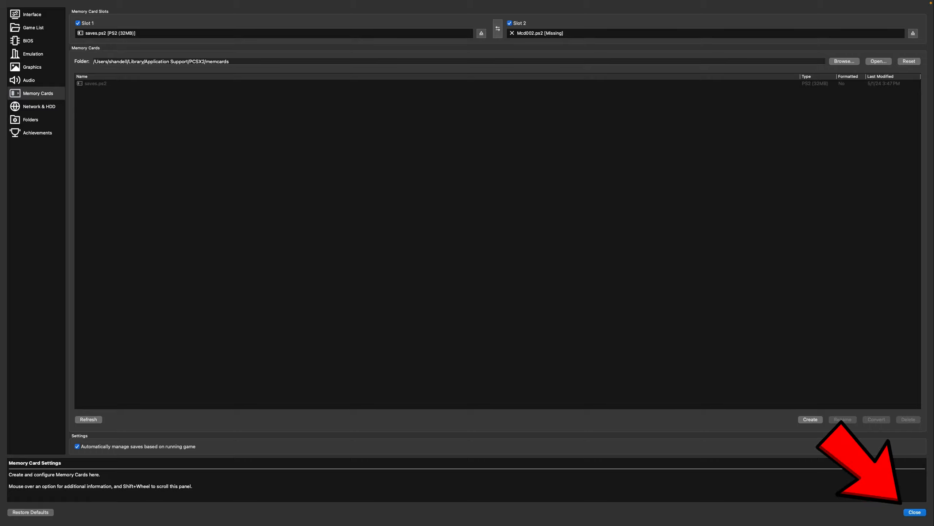
{"action": "left_click", "coordinate": [915, 512]}
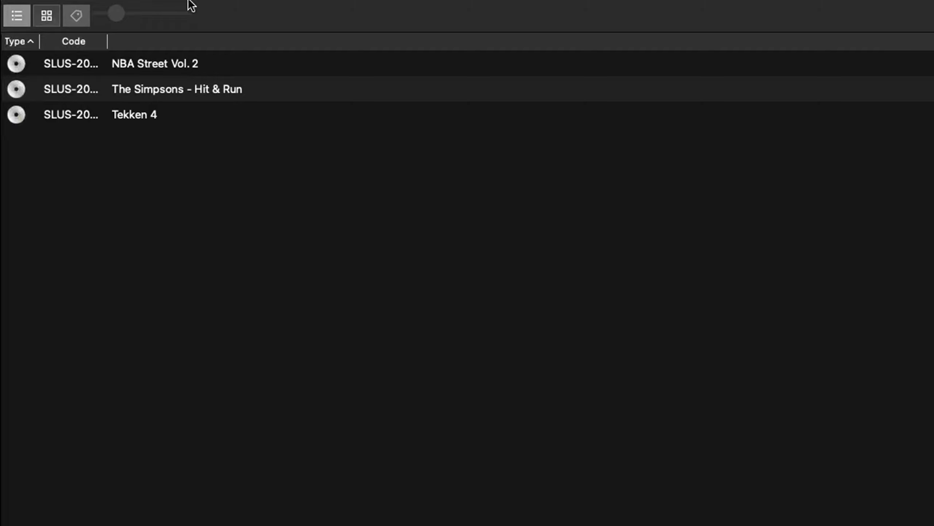
{"action": "left_click", "coordinate": [177, 8]}
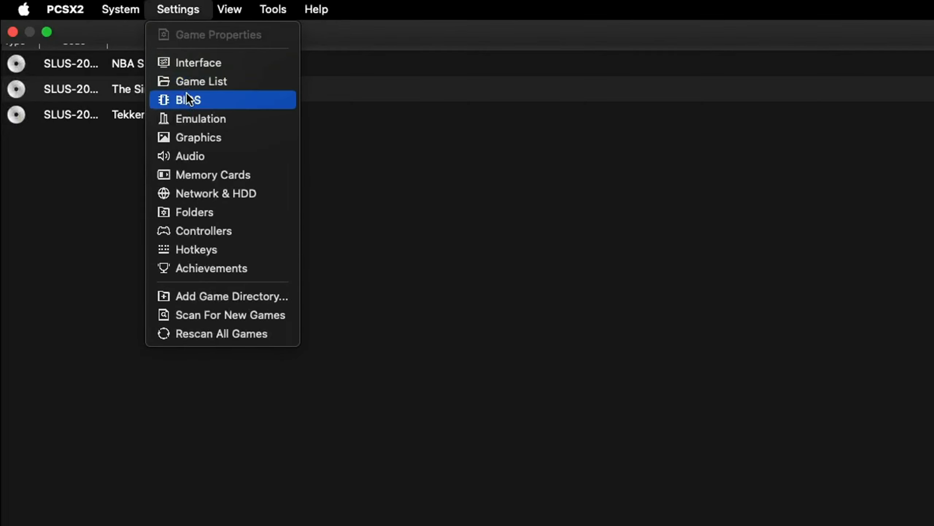
{"action": "left_click", "coordinate": [204, 231]}
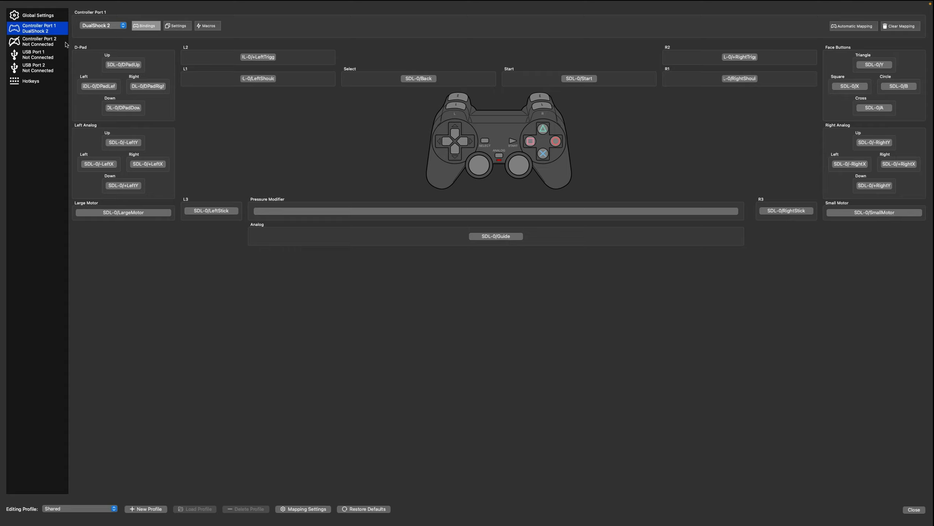
{"action": "mouse_move", "coordinate": [677, 236]}
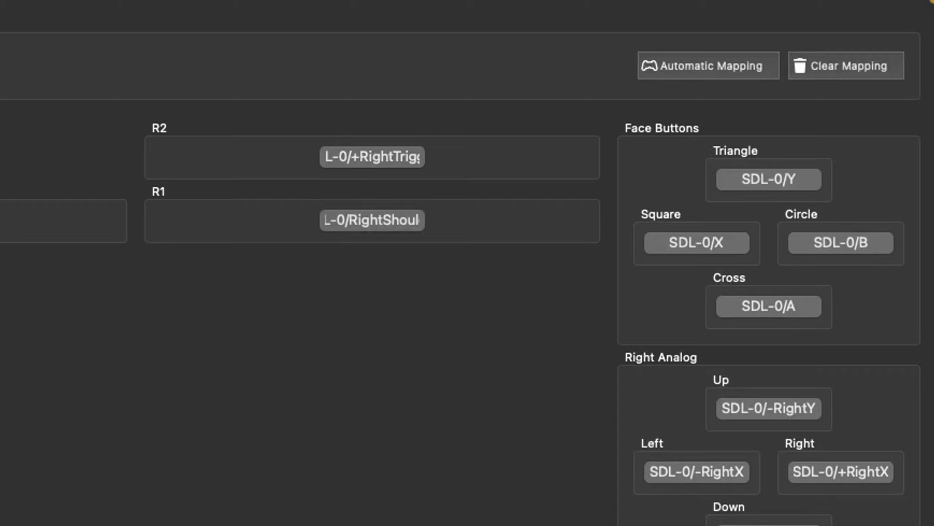
{"action": "mouse_move", "coordinate": [768, 187]}
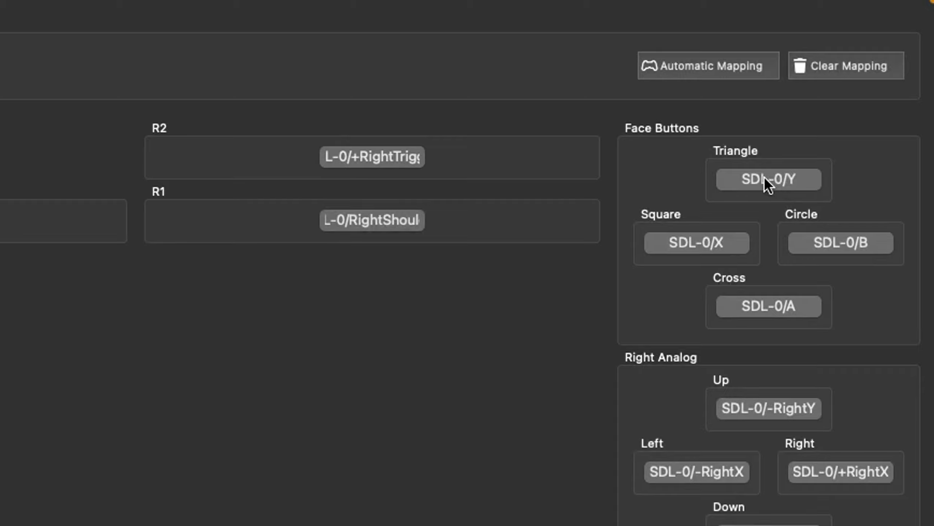
{"action": "left_click", "coordinate": [769, 179]}
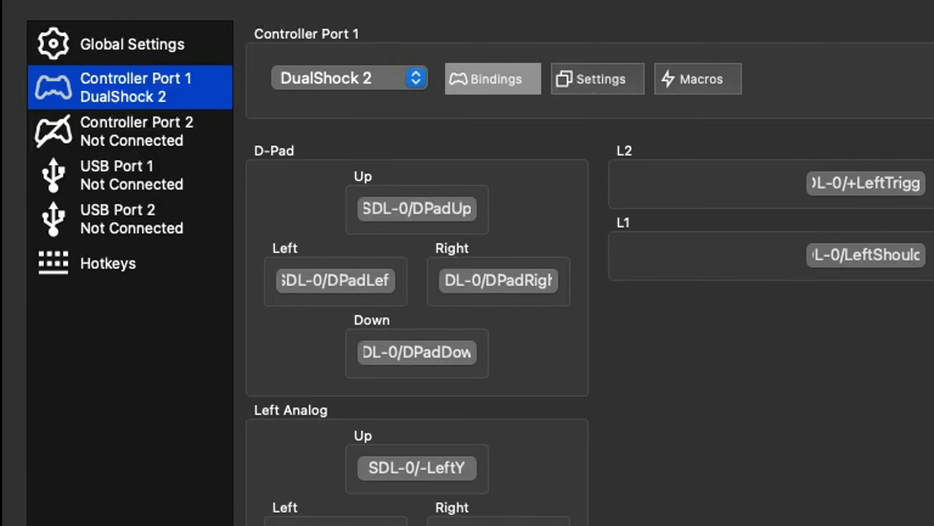
{"action": "mouse_move", "coordinate": [105, 274]}
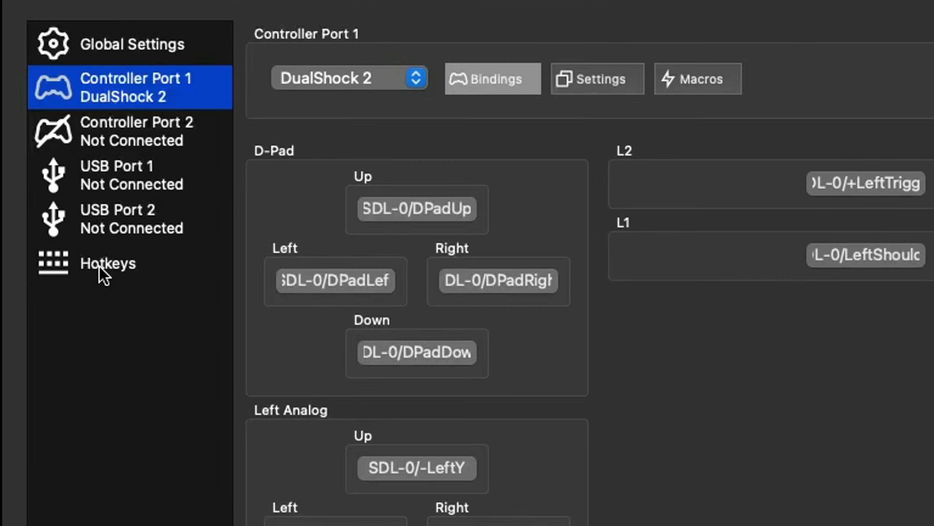
{"action": "left_click", "coordinate": [108, 263]}
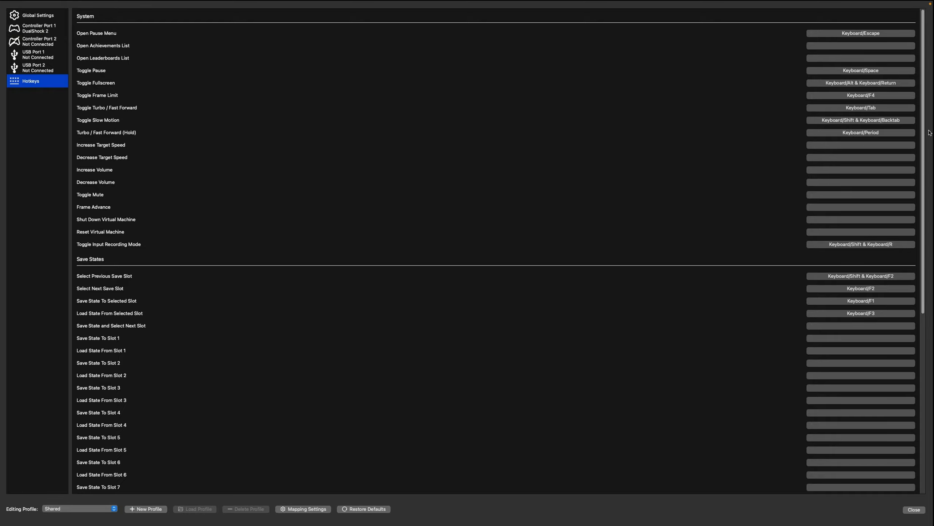
{"action": "scroll", "scroll_direction": "down", "scroll_amount": 3}
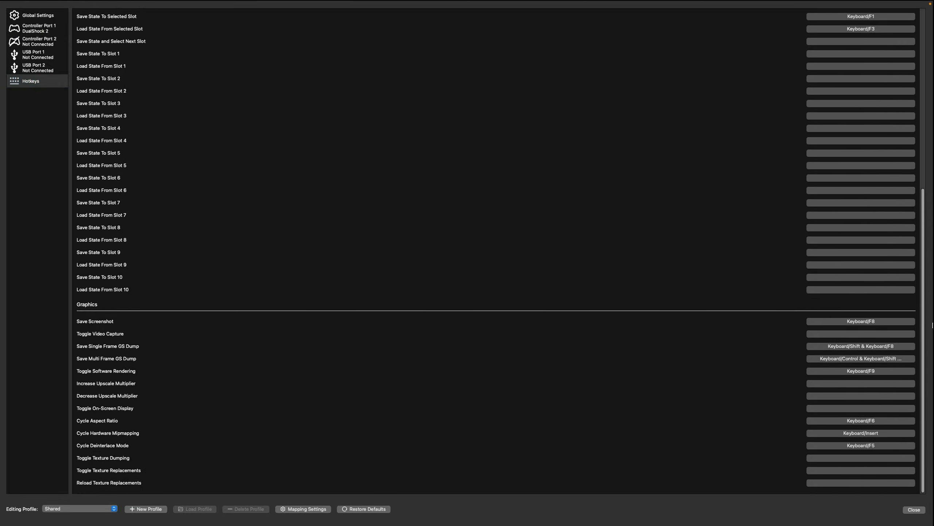
{"action": "left_click", "coordinate": [914, 509]}
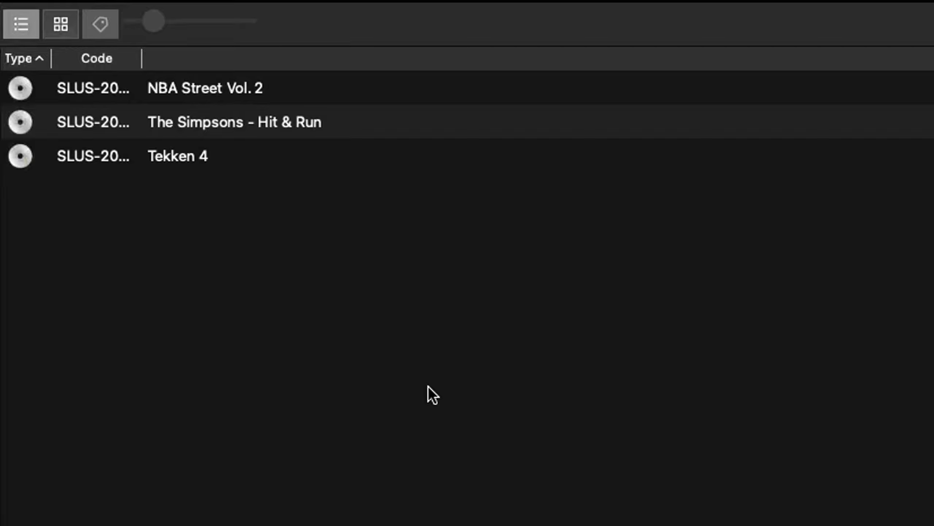
{"action": "mouse_move", "coordinate": [383, 377]}
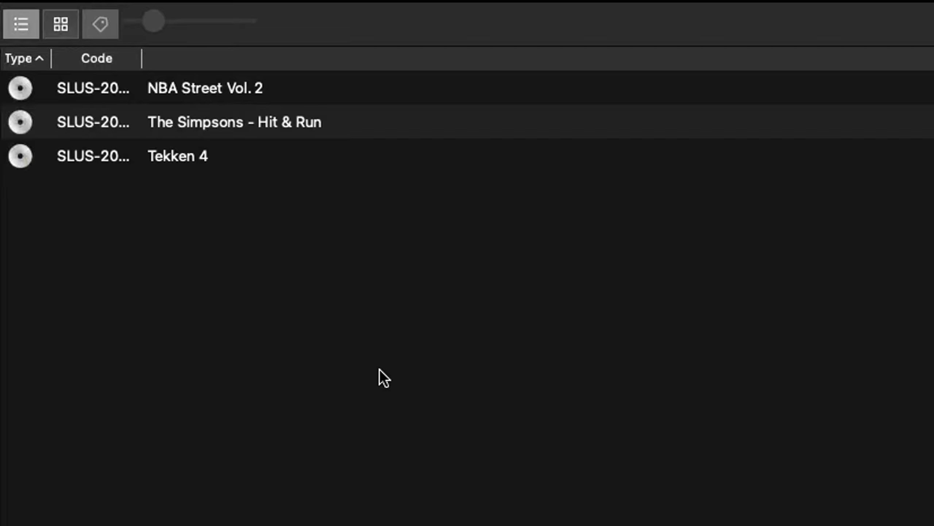
{"action": "mouse_move", "coordinate": [191, 214]}
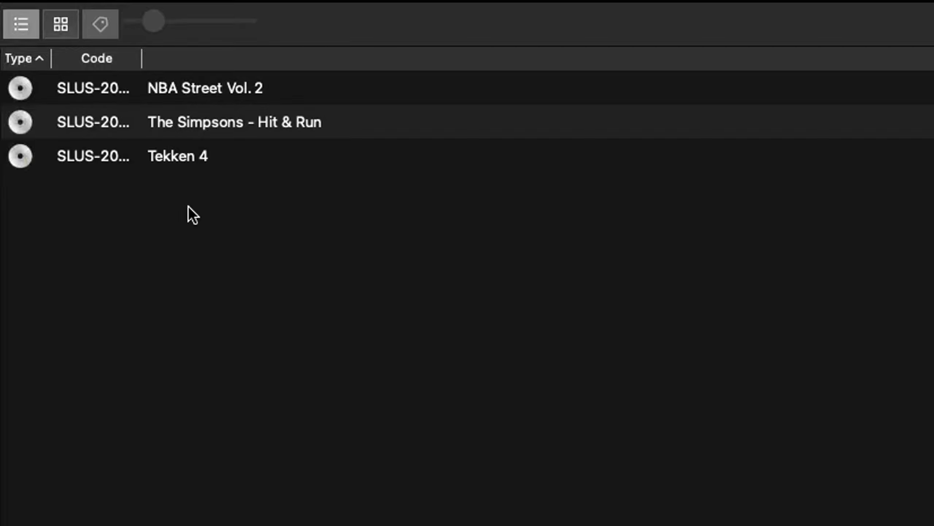
{"action": "mouse_move", "coordinate": [384, 423]}
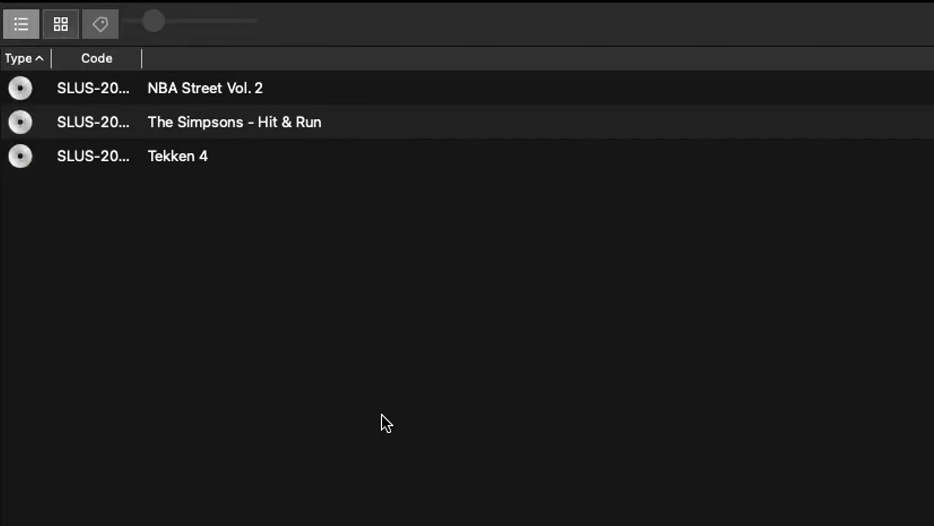
{"action": "mouse_move", "coordinate": [312, 412]}
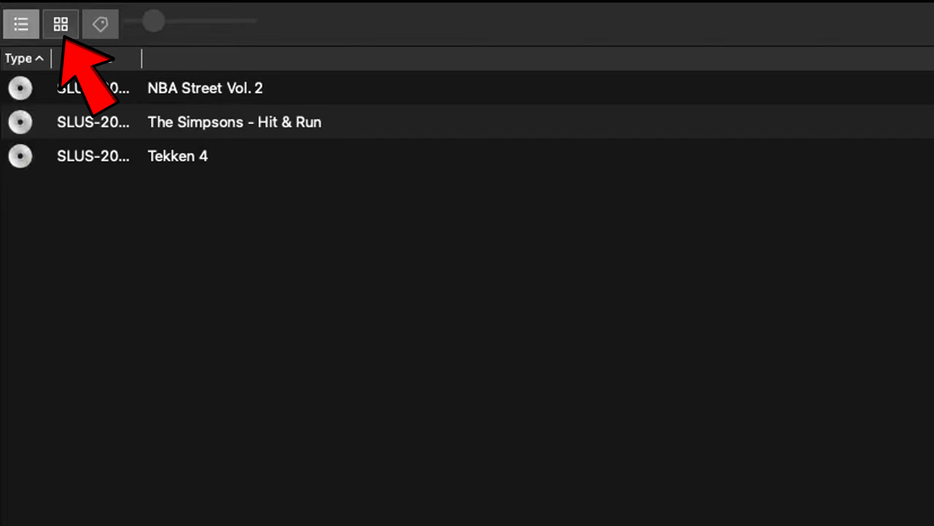
Switch the library to cover-tile grid view and bring up the ps2-covers GitHub page.
{"action": "left_click", "coordinate": [60, 24]}
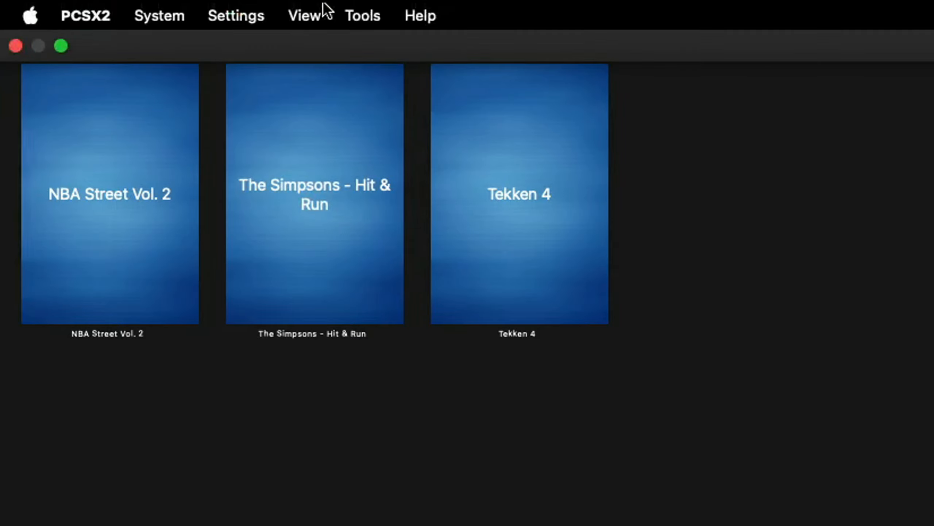
{"action": "left_click", "coordinate": [363, 15]}
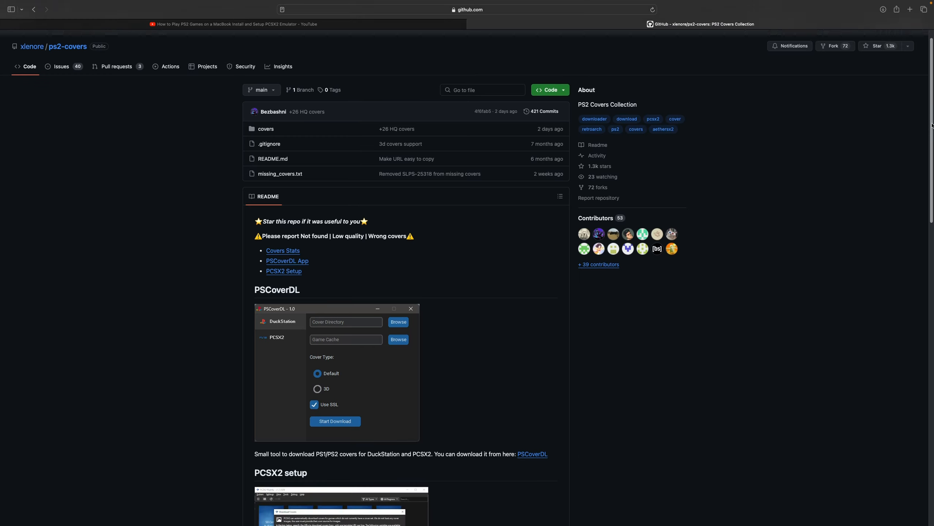
Select the 3D covers URL in the ps2-covers README and copy it.
{"action": "scroll", "scroll_direction": "down", "scroll_amount": 3}
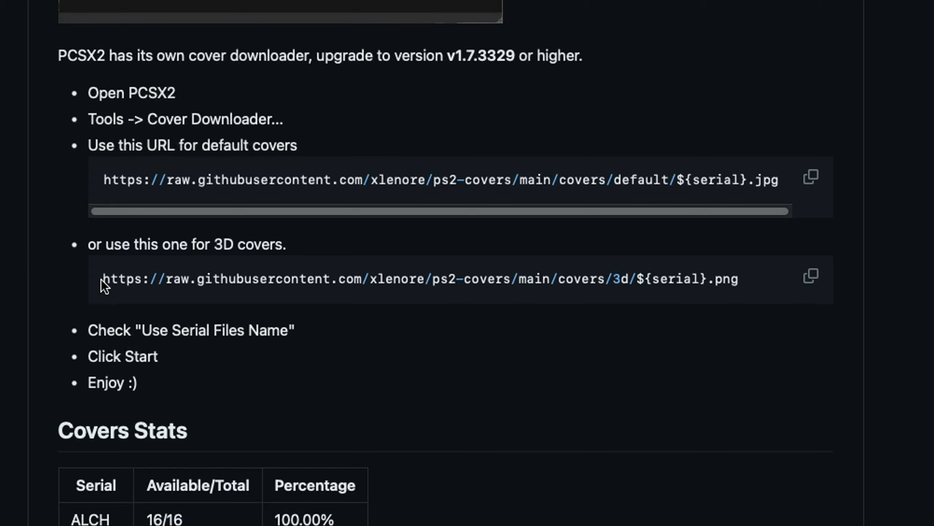
{"action": "left_click_drag", "start_coordinate": [102, 278], "coordinate": [737, 278]}
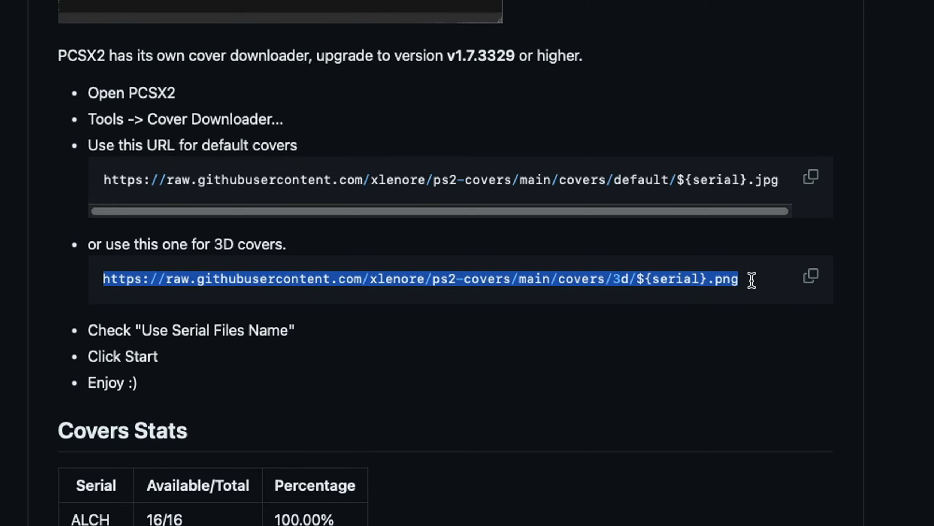
{"action": "right_click", "coordinate": [417, 278]}
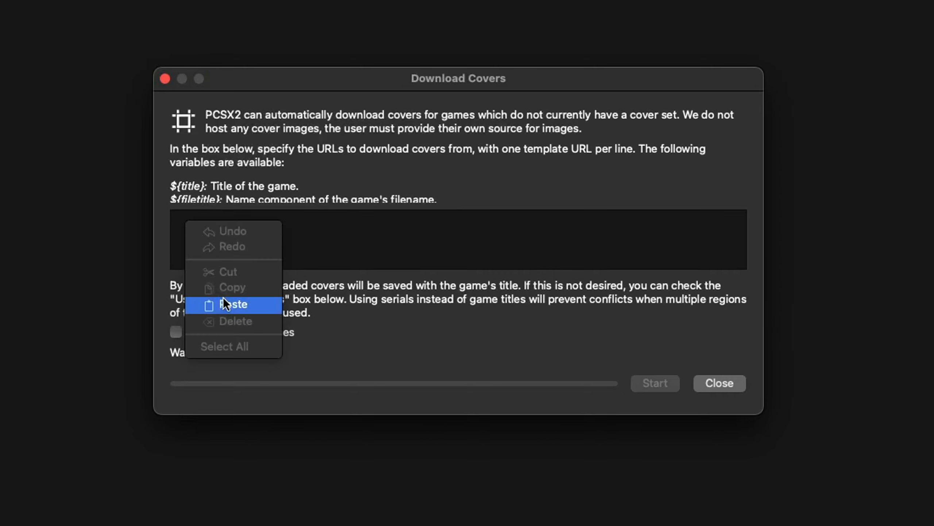
Paste the 3D covers URL to download box art, then enlarge the grid covers.
{"action": "left_click", "coordinate": [233, 304]}
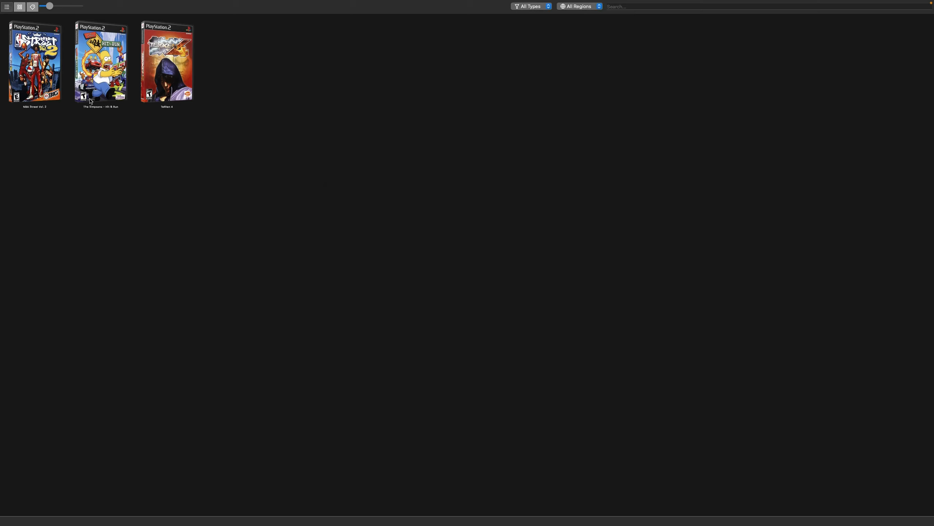
{"action": "left_click_drag", "start_coordinate": [42, 6], "coordinate": [49, 6]}
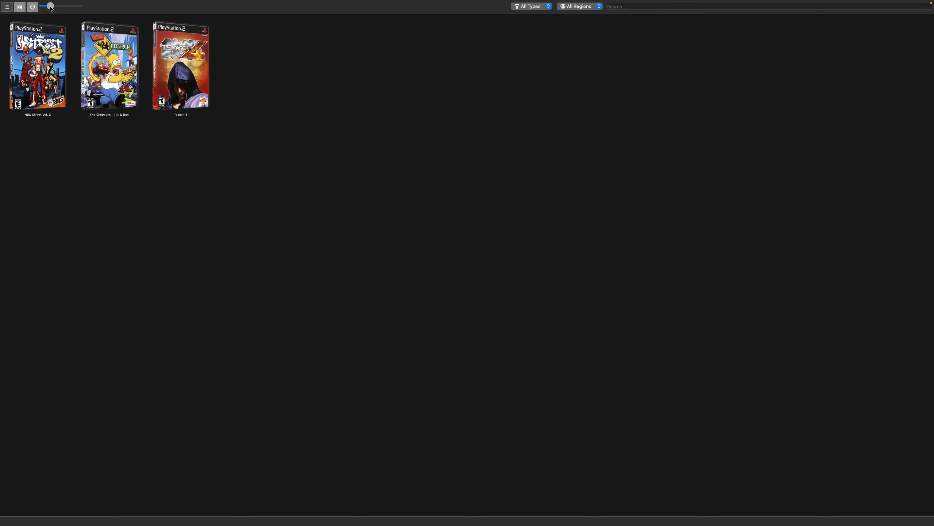
{"action": "left_click_drag", "start_coordinate": [49, 6], "coordinate": [63, 5]}
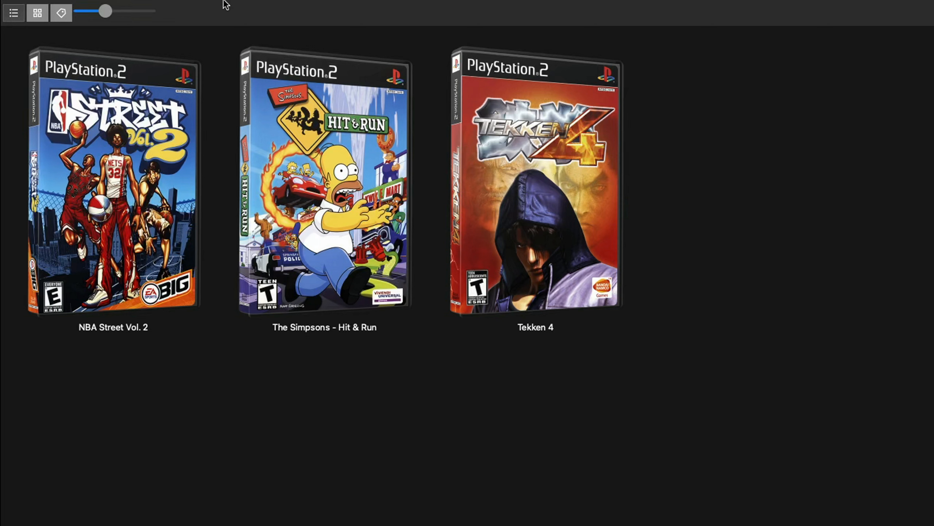
Enable Start Fullscreen in the Interface settings.
{"action": "left_click", "coordinate": [142, 7]}
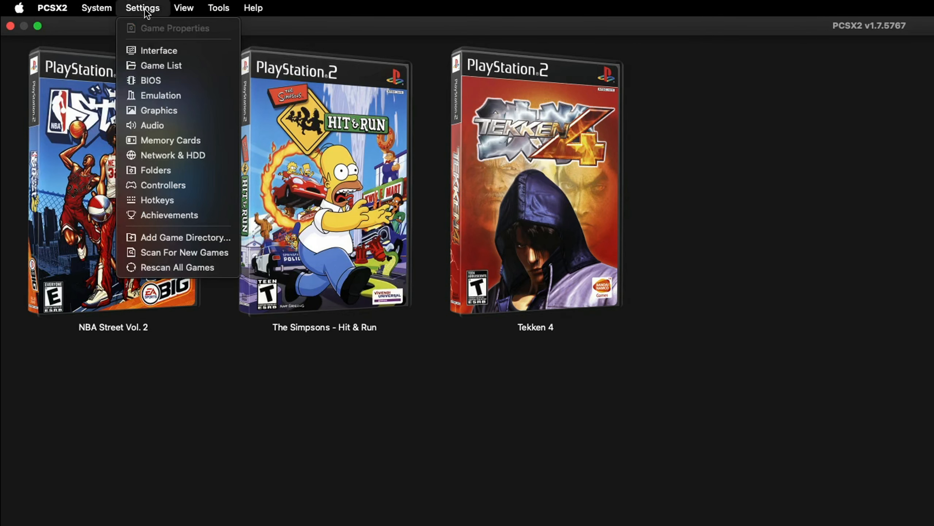
{"action": "mouse_move", "coordinate": [158, 50]}
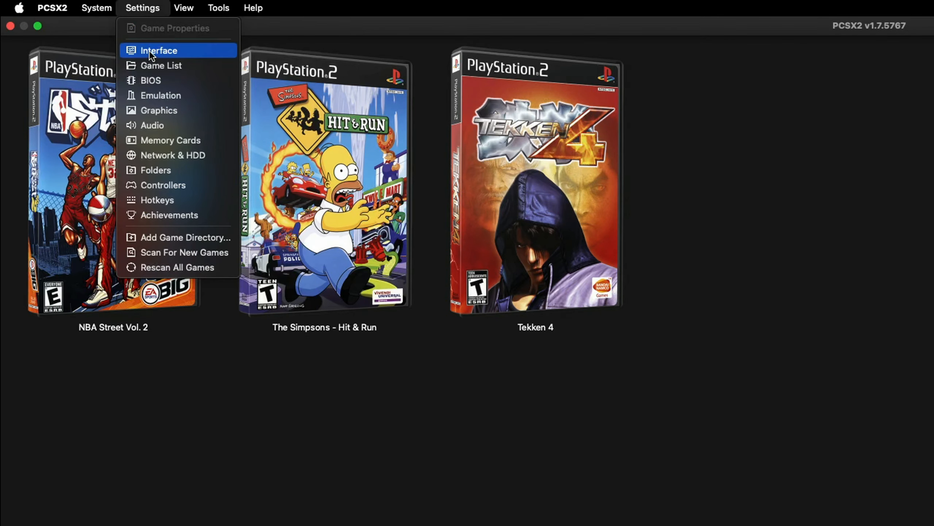
{"action": "left_click", "coordinate": [158, 50]}
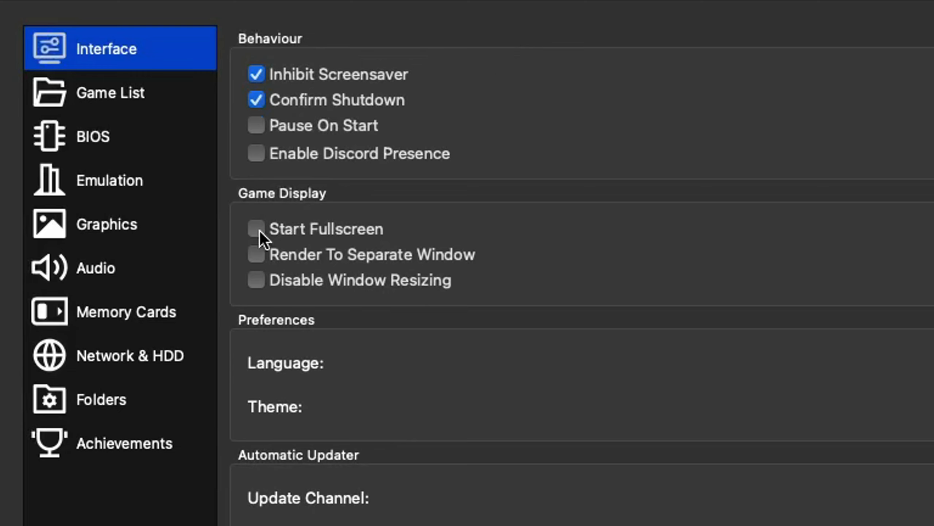
{"action": "left_click", "coordinate": [256, 229]}
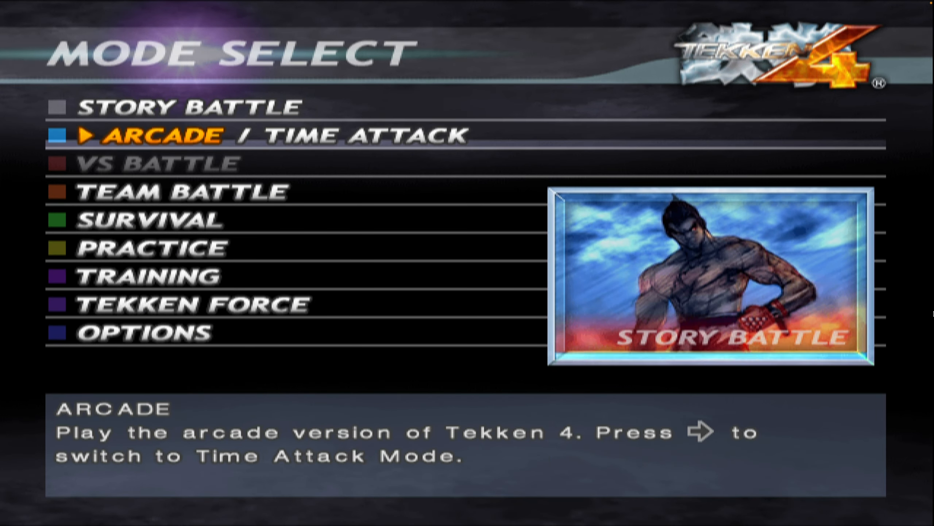
Move the Tekken 4 Mode Select highlight up to Story Battle.
{"action": "key", "text": "up"}
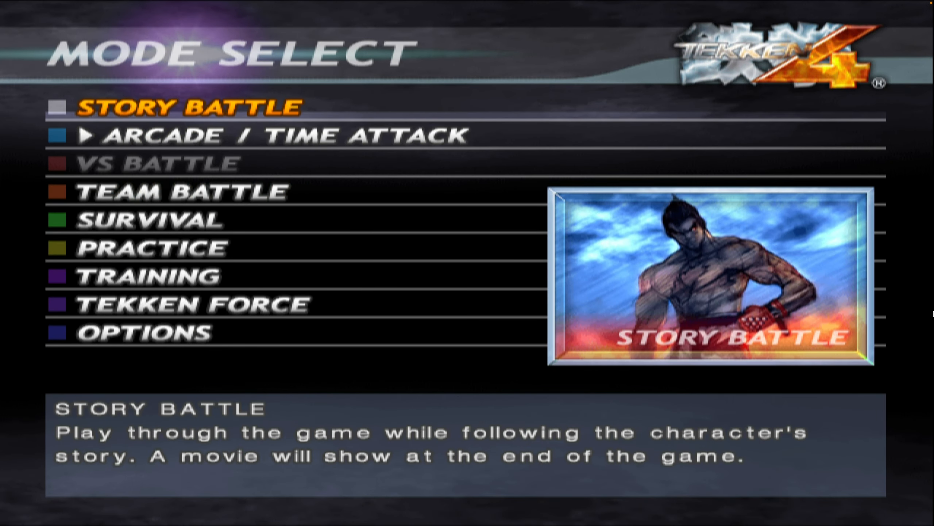